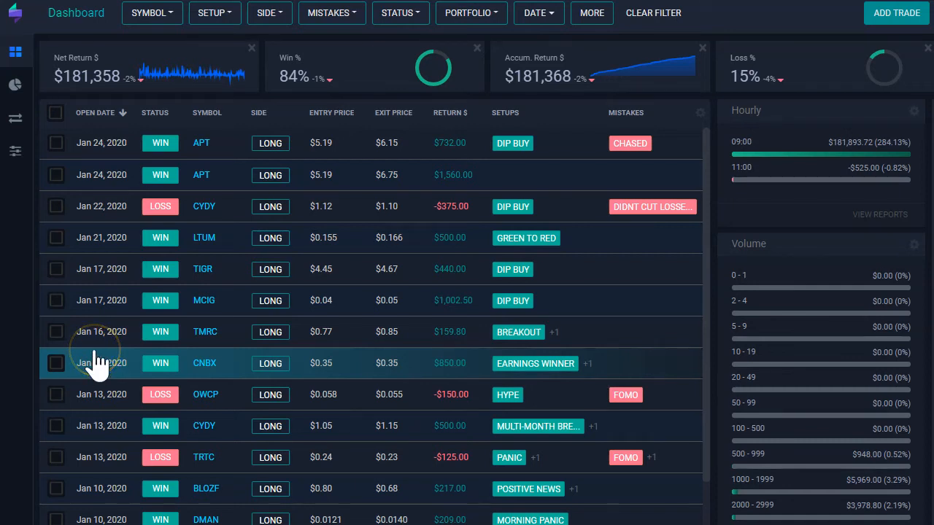
mouse_move(61, 402)
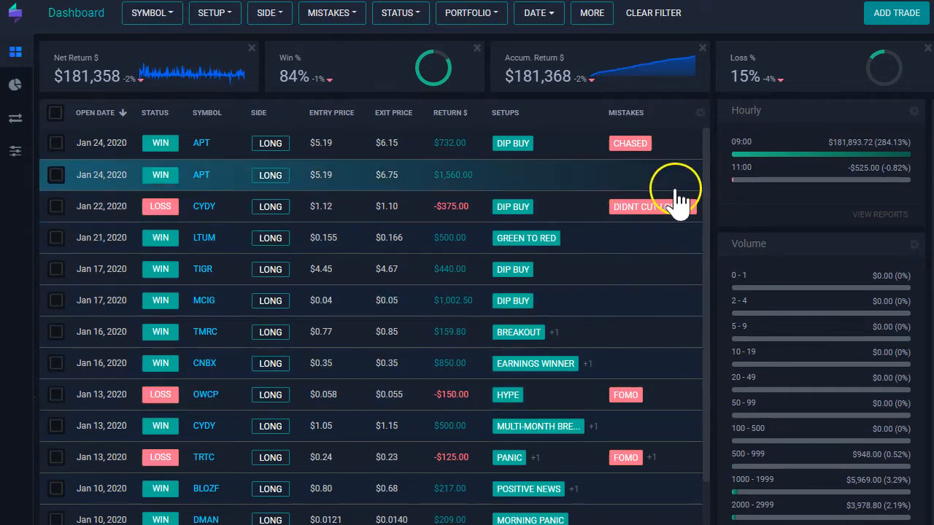
- Choose the two-right-column layout in Dashboard Layout, save, then dismiss the chooser
scroll(down, 3)
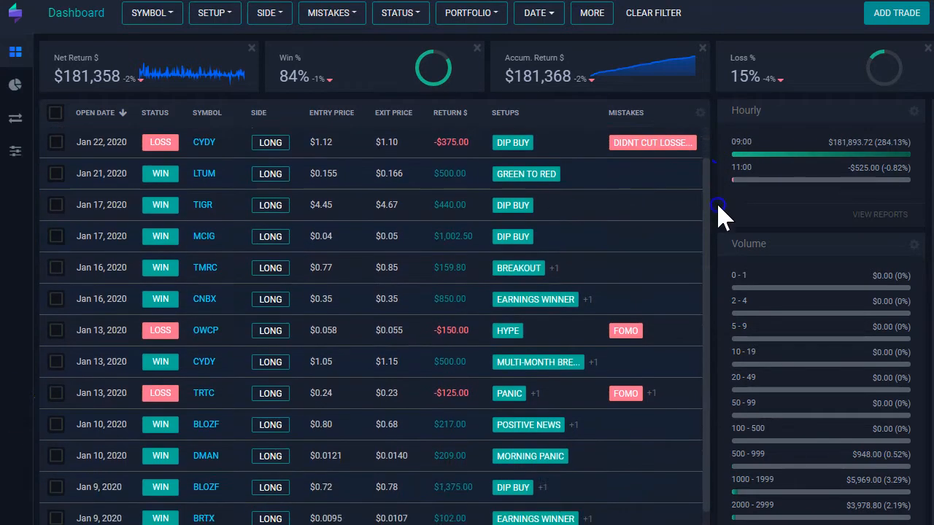
scroll(up, 3)
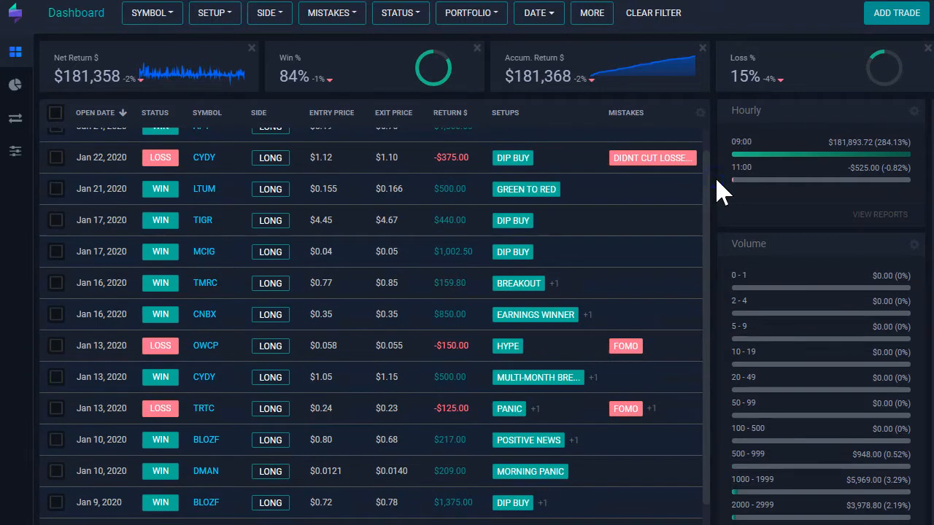
mouse_move(887, 172)
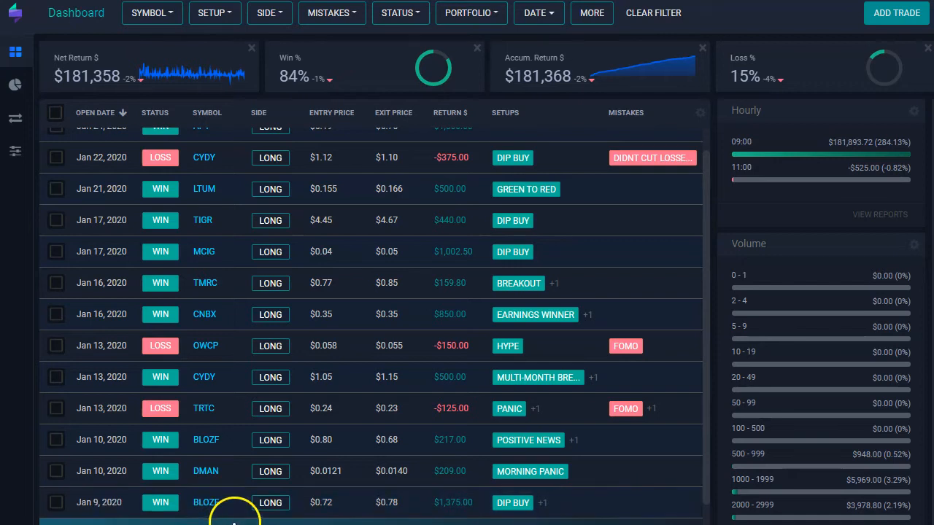
mouse_move(270, 445)
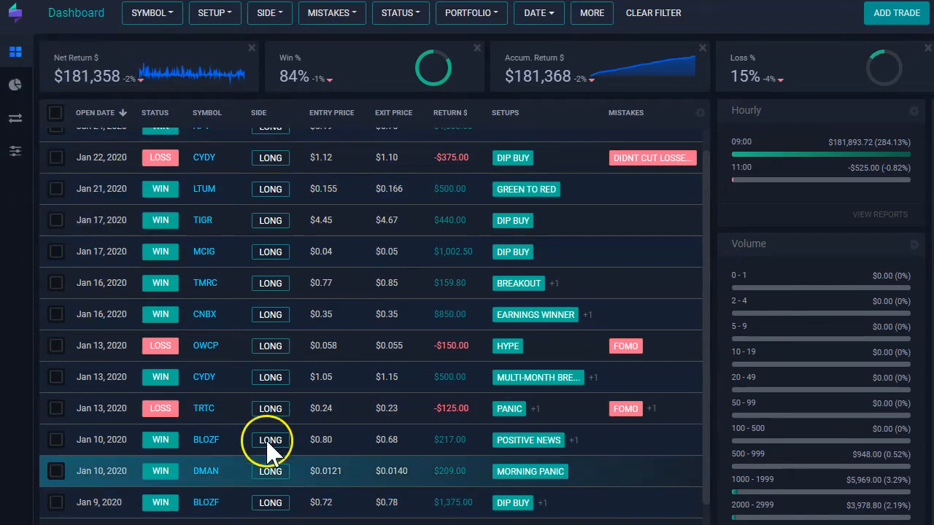
scroll(down, 3)
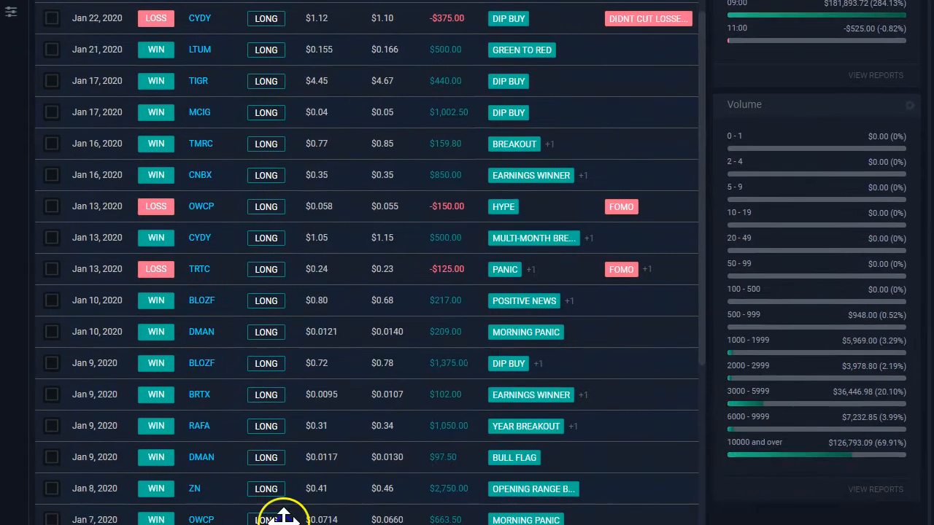
scroll(down, 3)
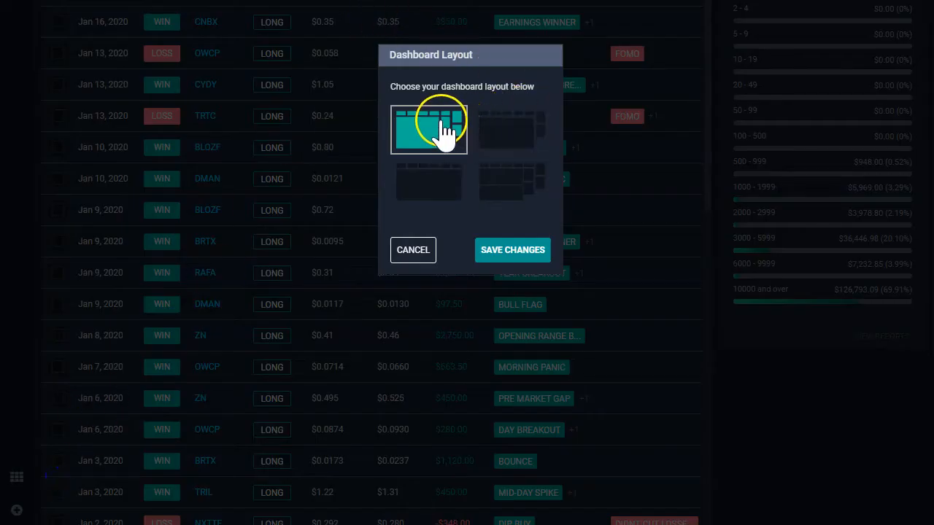
mouse_move(511, 168)
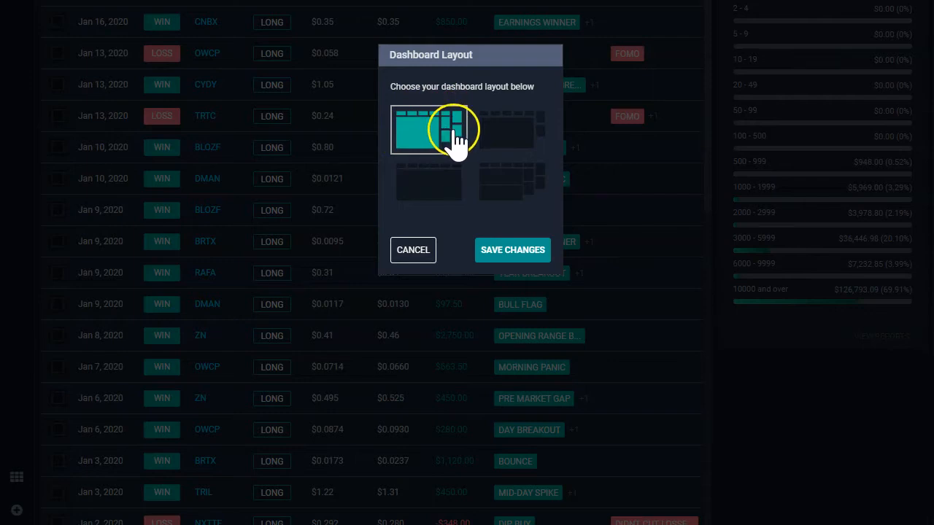
mouse_move(453, 153)
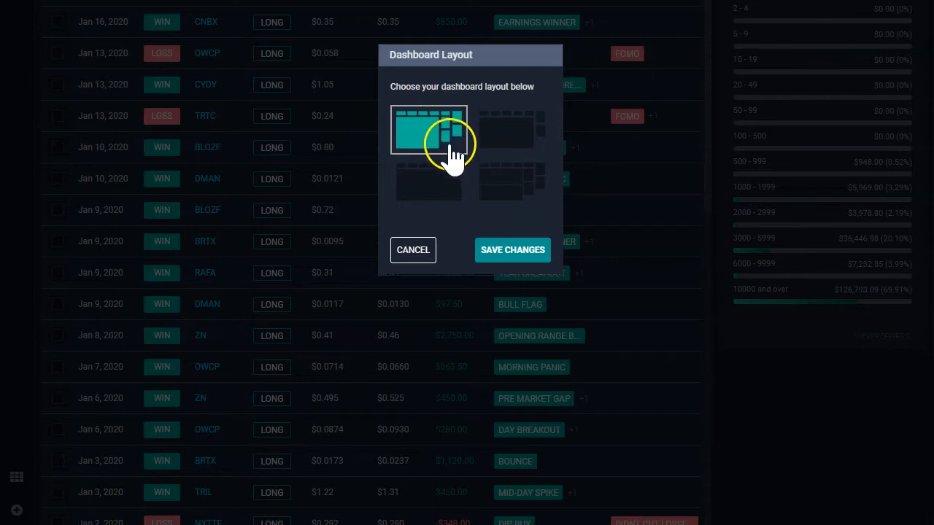
mouse_move(458, 168)
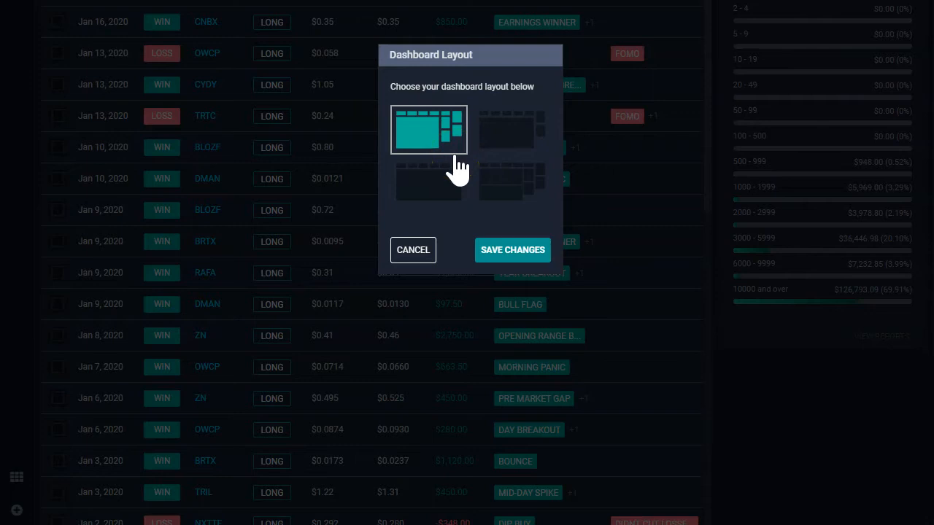
mouse_move(394, 216)
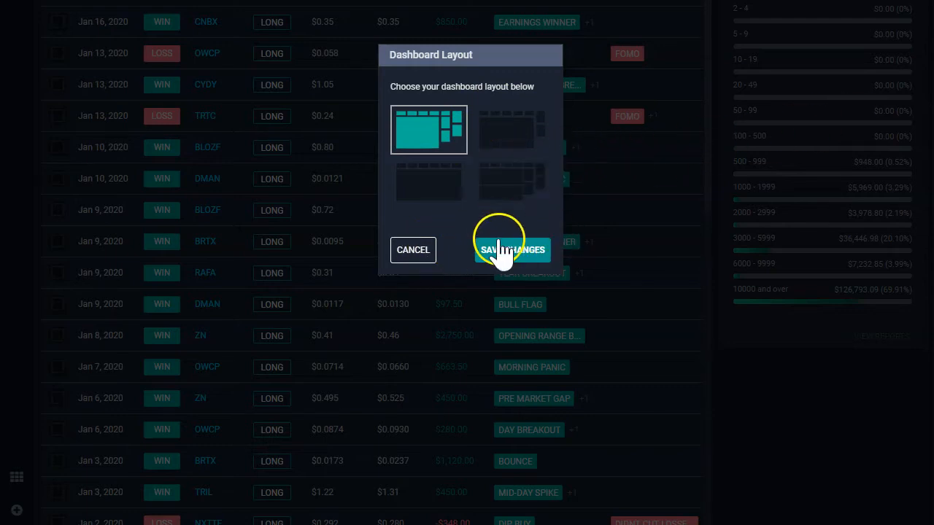
click(429, 184)
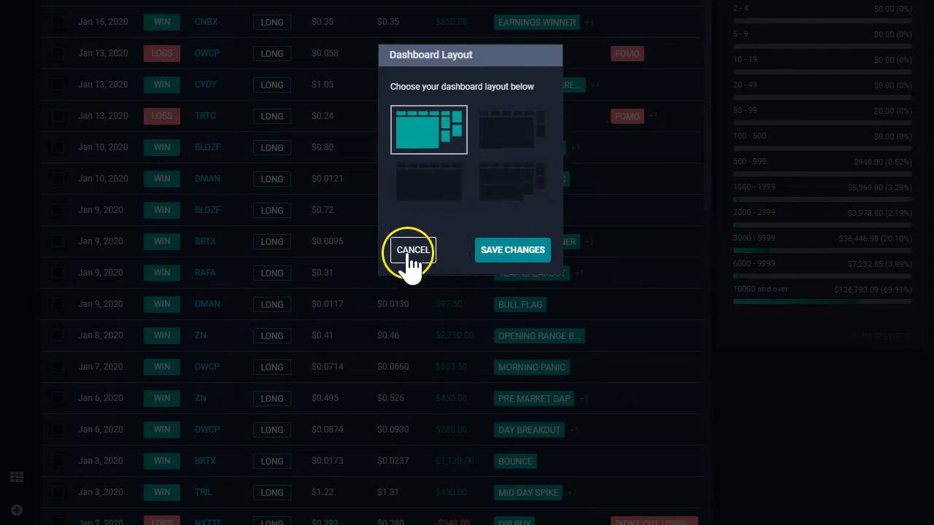
click(411, 249)
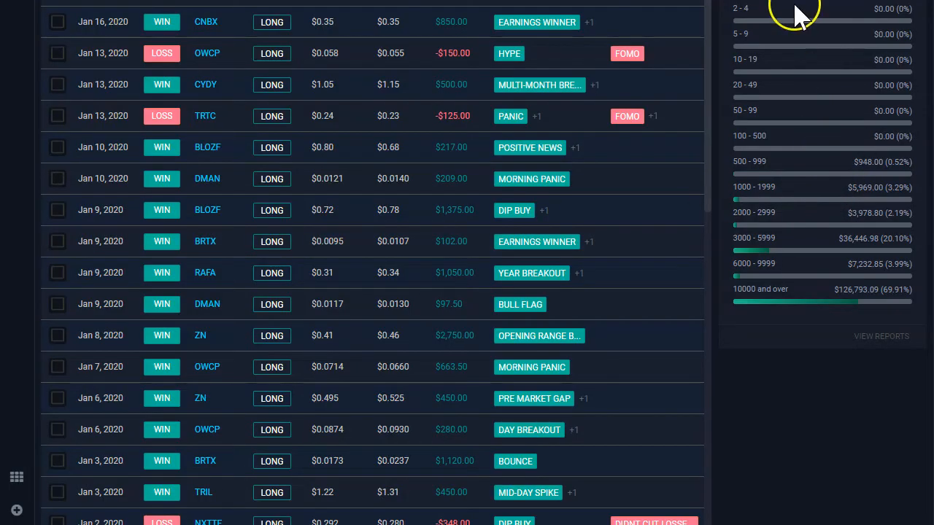
scroll(up, 3)
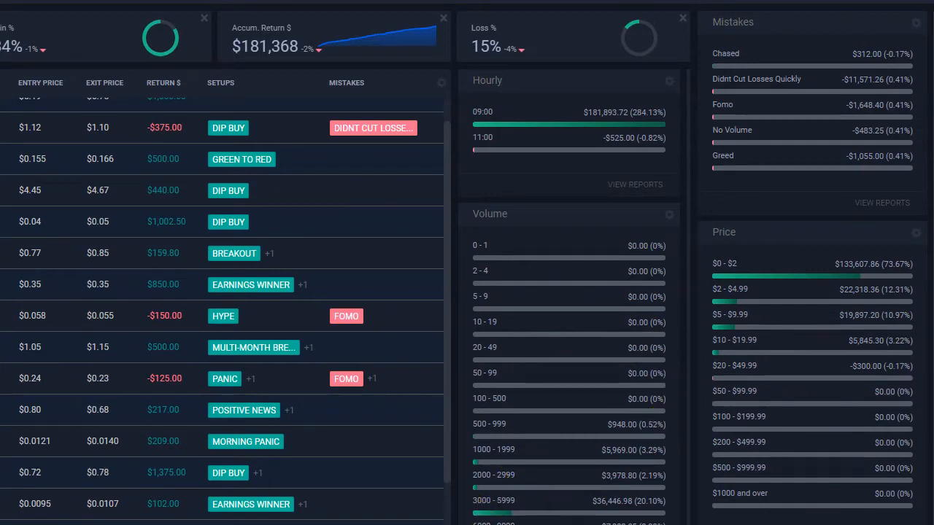
mouse_move(777, 294)
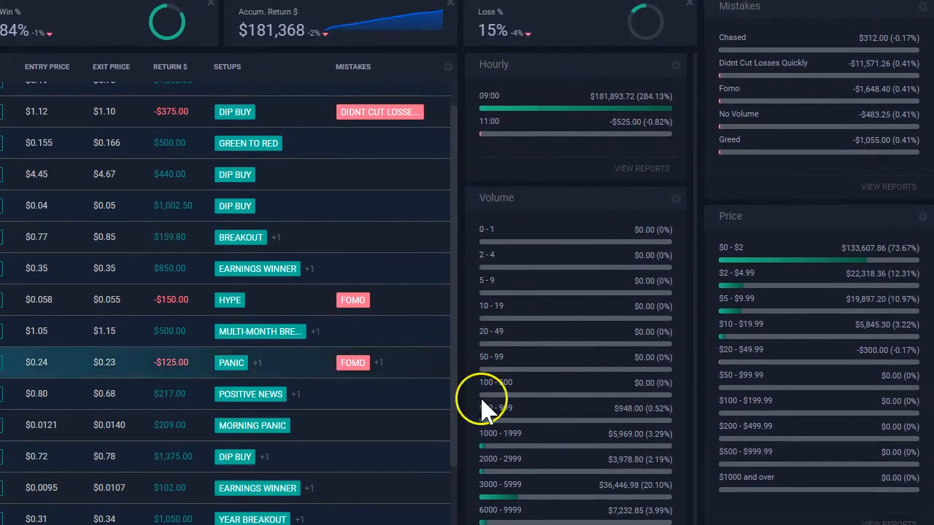
mouse_move(820, 351)
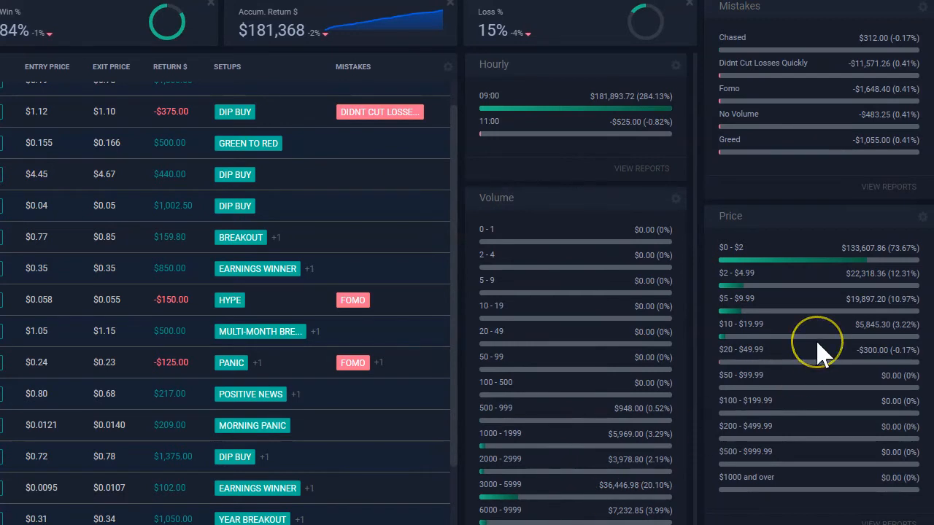
mouse_move(820, 351)
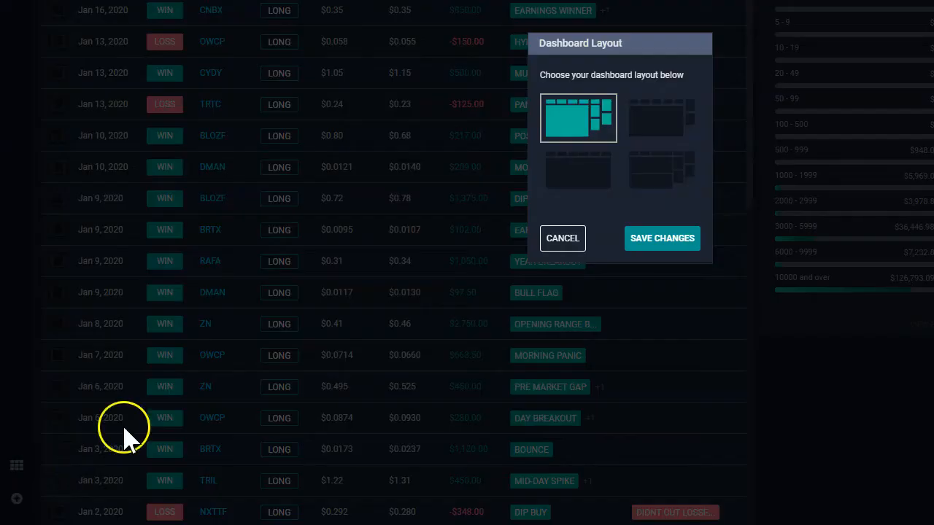
- Select the trades-table layout with one right-hand column and save it
click(661, 116)
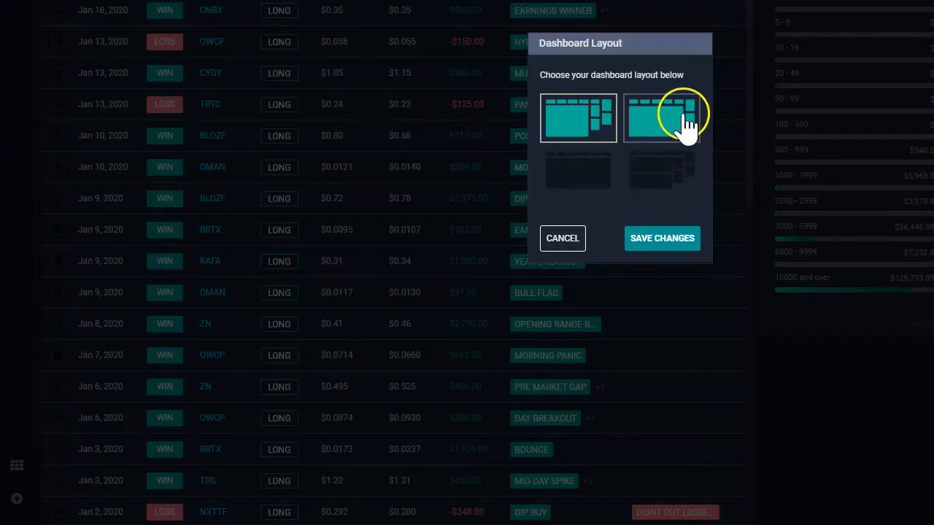
click(660, 116)
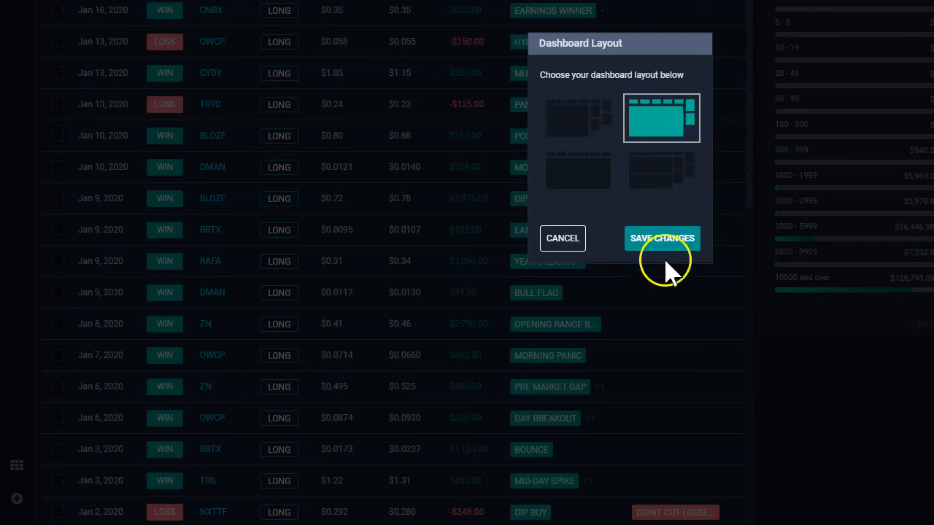
click(661, 238)
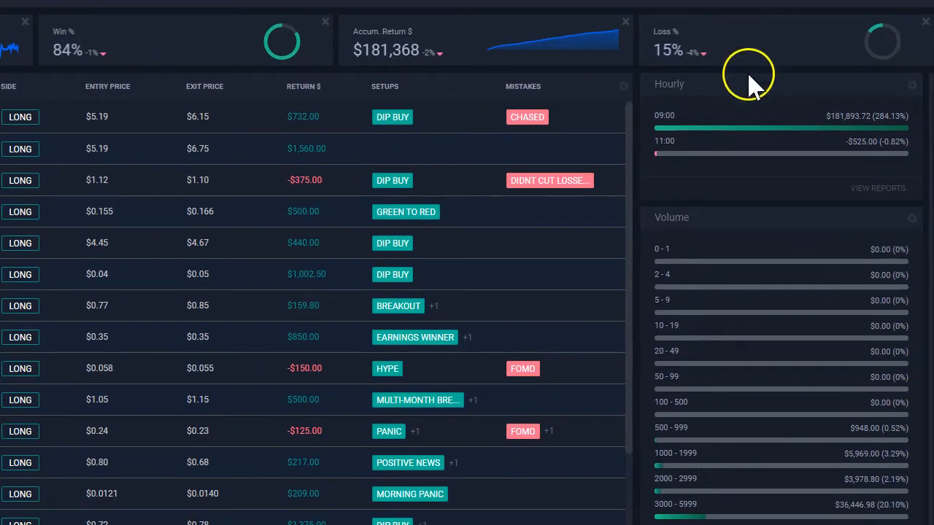
mouse_move(926, 266)
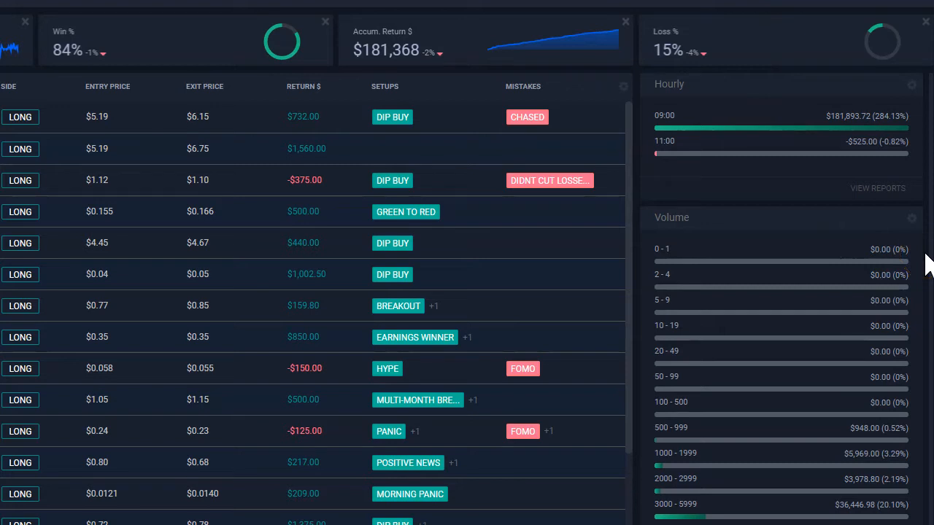
mouse_move(832, 323)
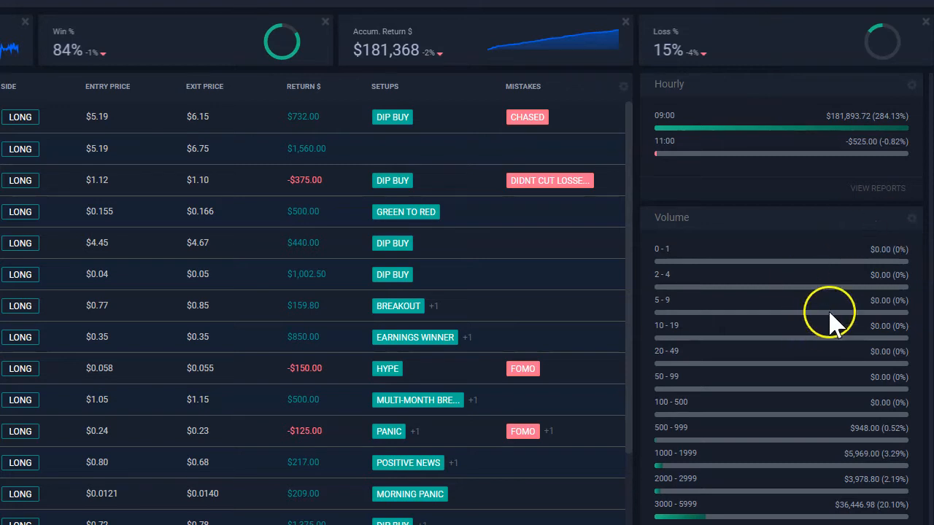
mouse_move(908, 245)
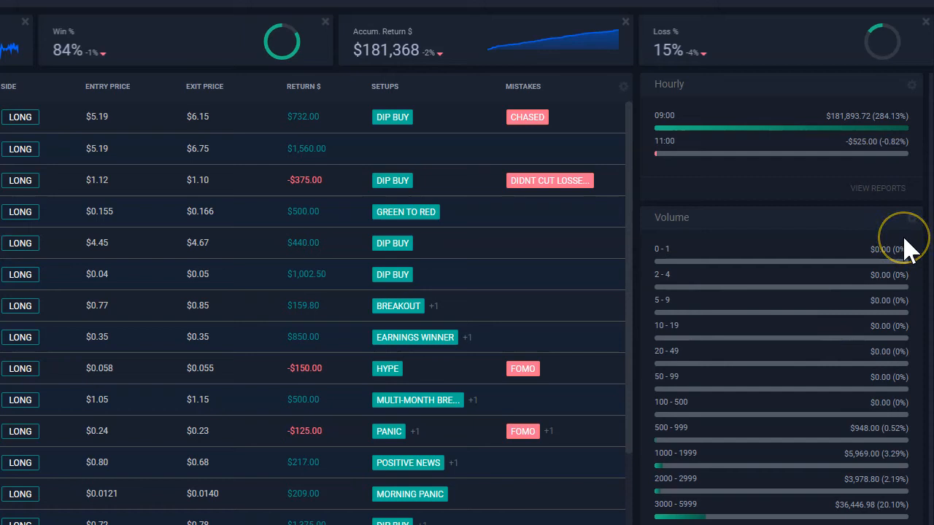
mouse_move(722, 114)
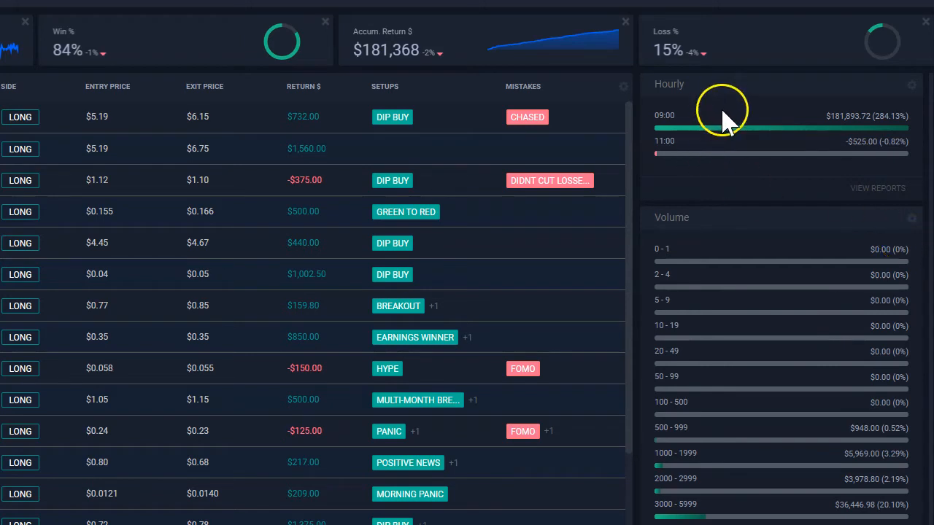
mouse_move(795, 212)
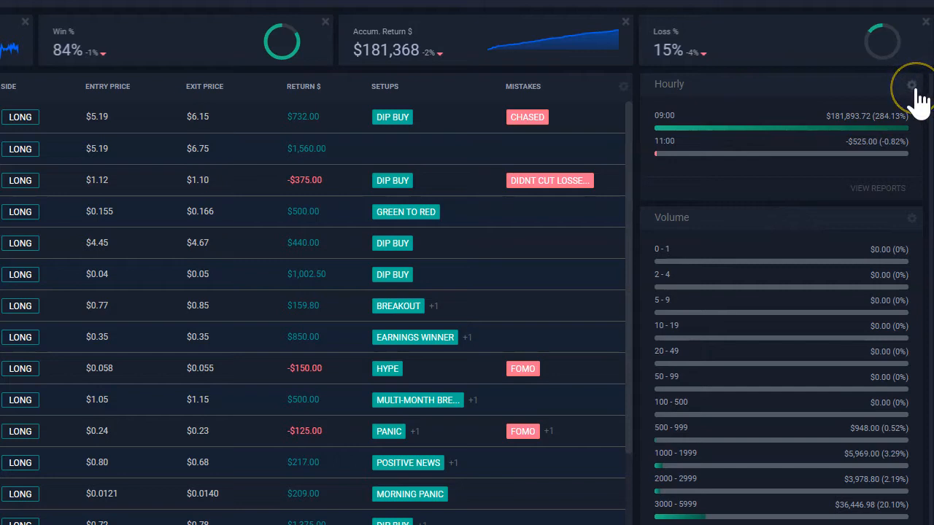
- Show the Hourly widget's gear menu with Delete and Manage Widgets options
click(910, 84)
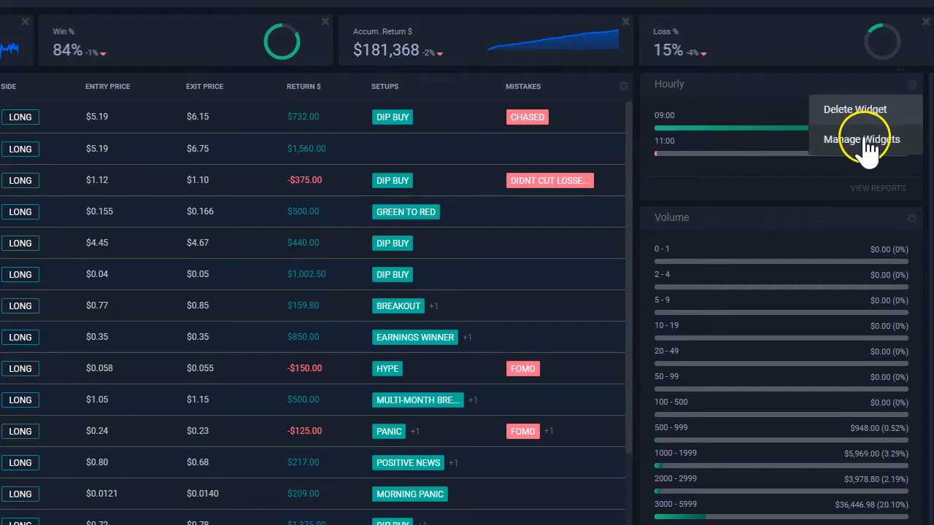
- Via Manage Widgets, place Potential Performance in the side column below Hourly
click(861, 140)
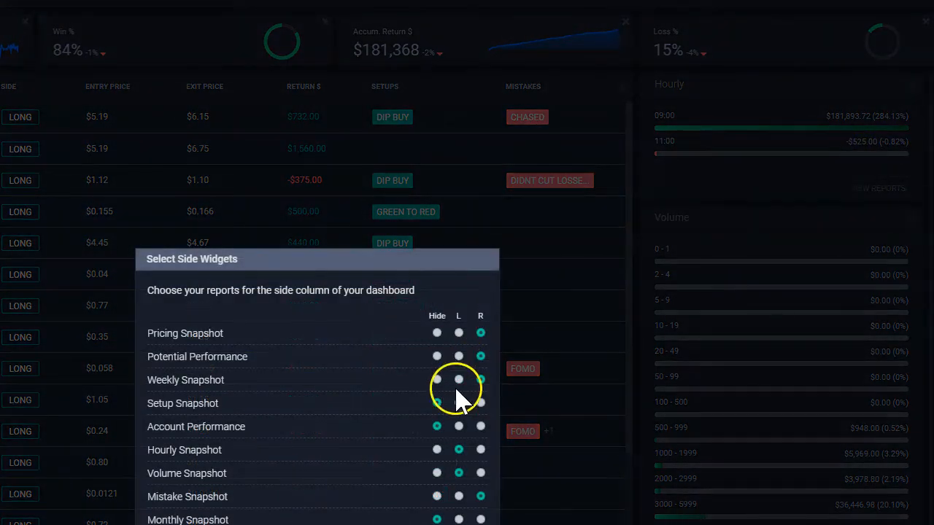
click(437, 402)
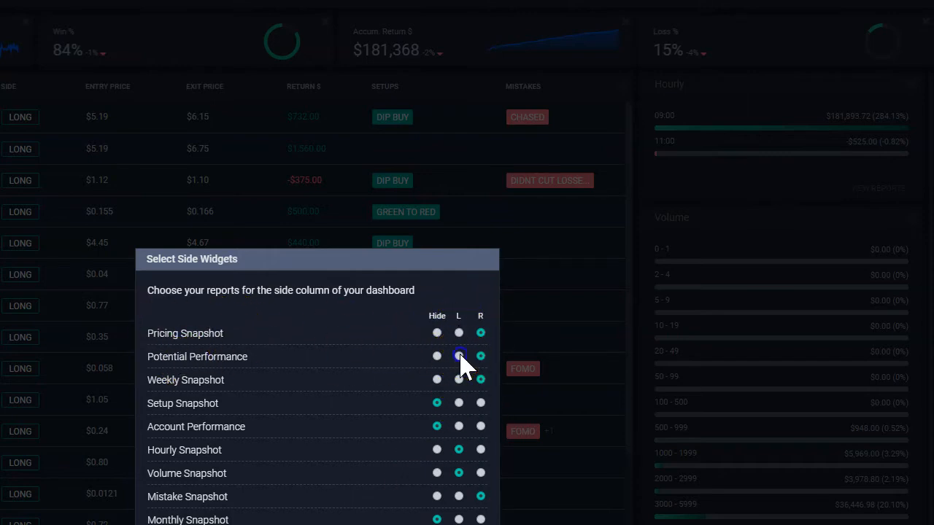
click(458, 357)
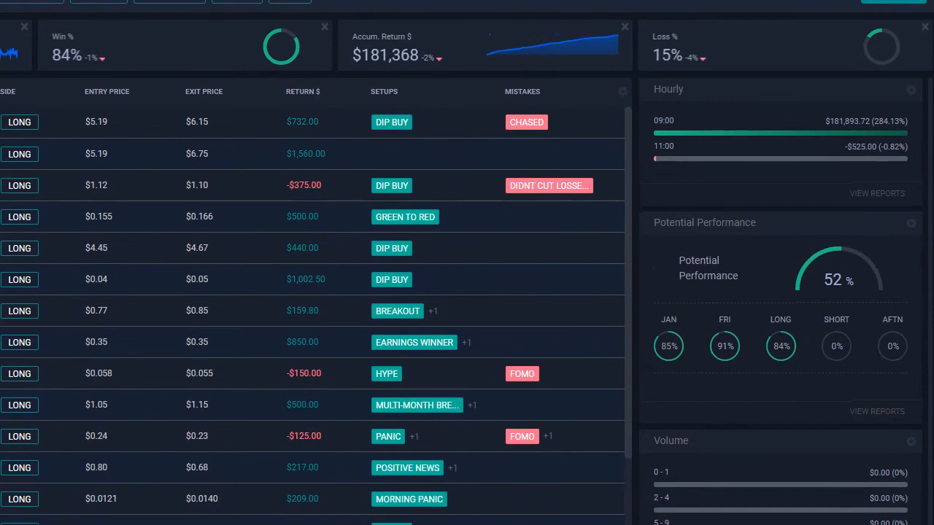
scroll(up, 3)
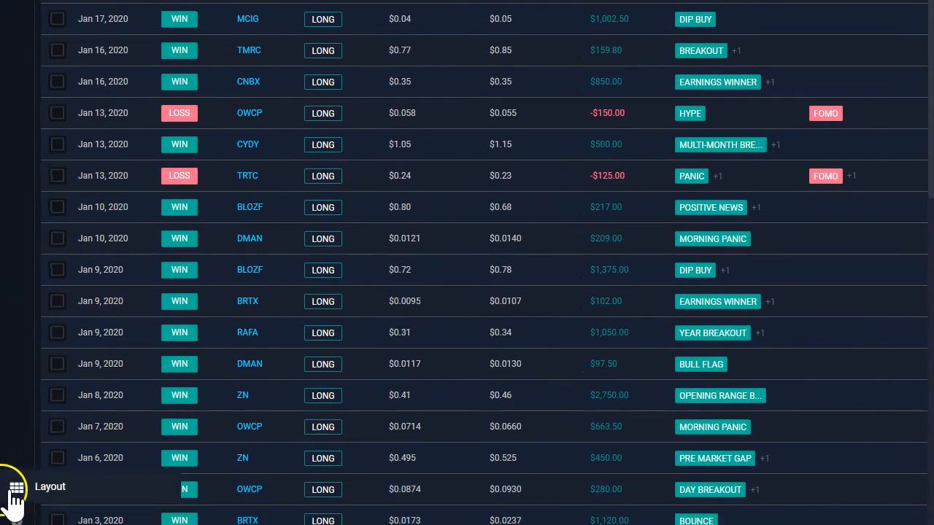
- Compare layouts, then save the bottom-left full-width trades layout with no side column
click(16, 488)
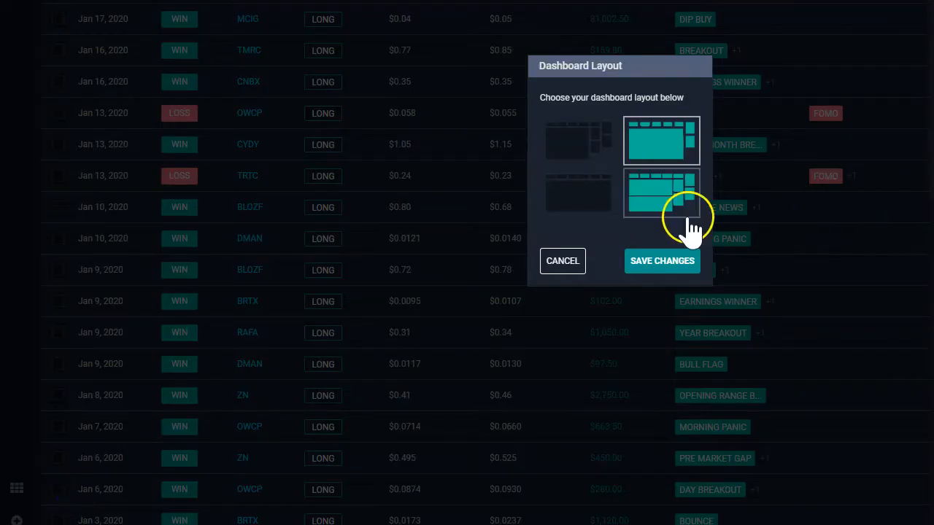
click(578, 193)
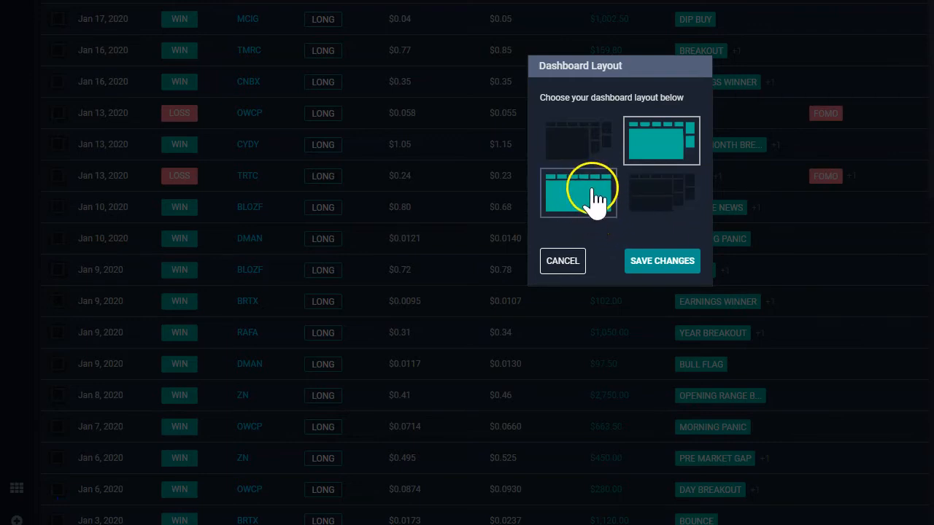
click(660, 193)
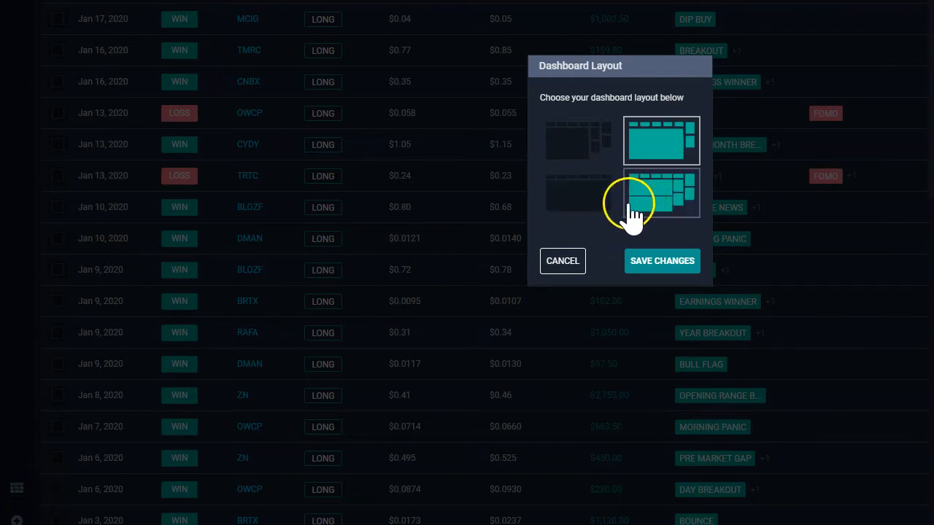
click(661, 140)
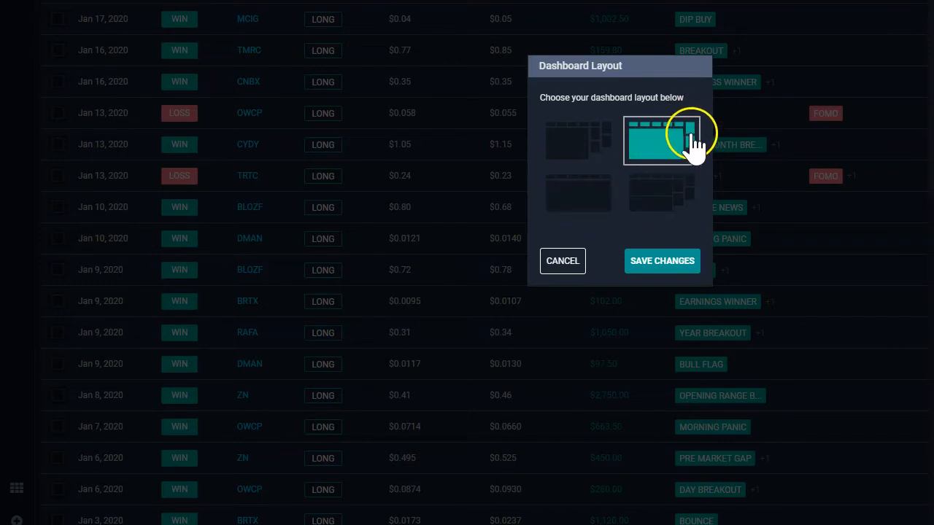
click(578, 192)
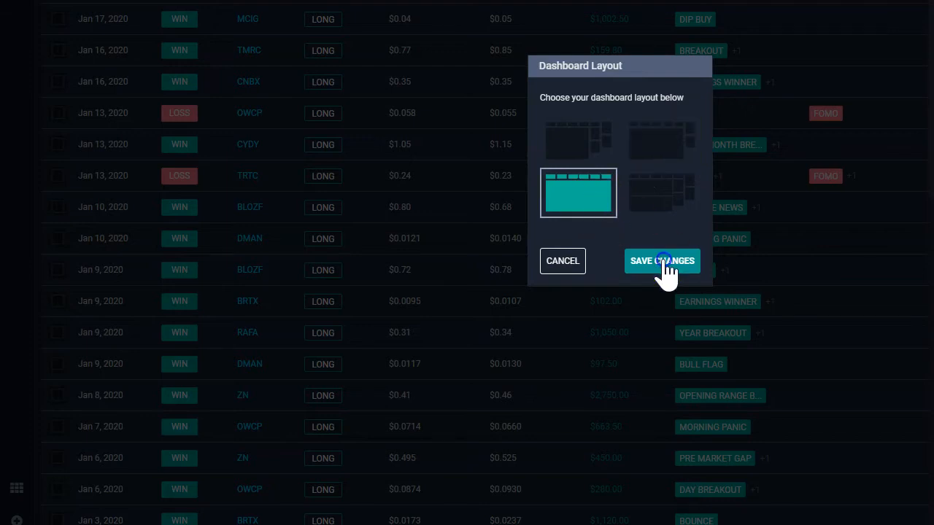
click(661, 260)
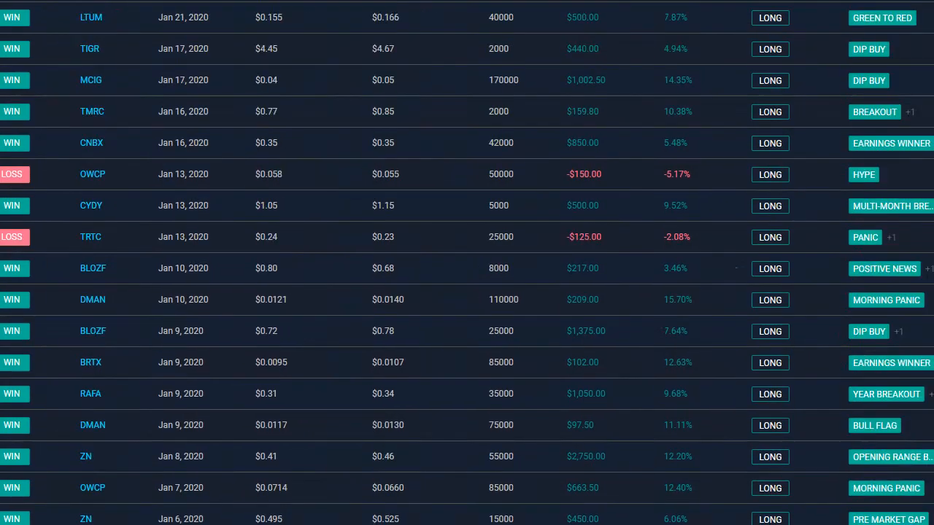
scroll(up, 3)
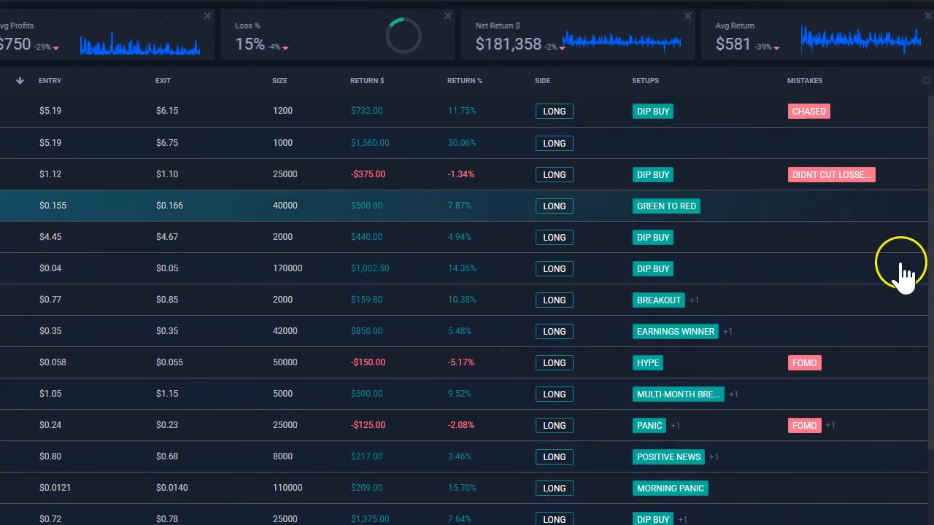
mouse_move(741, 87)
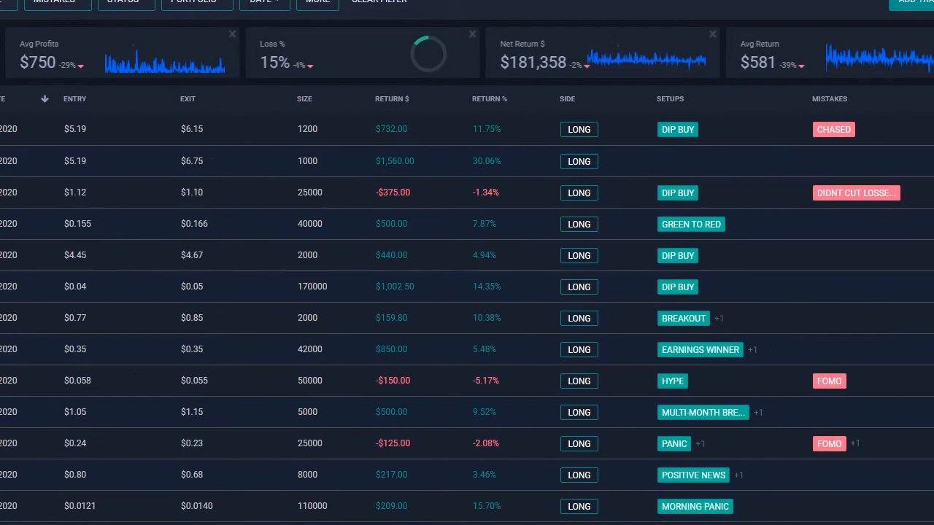
scroll(down, 3)
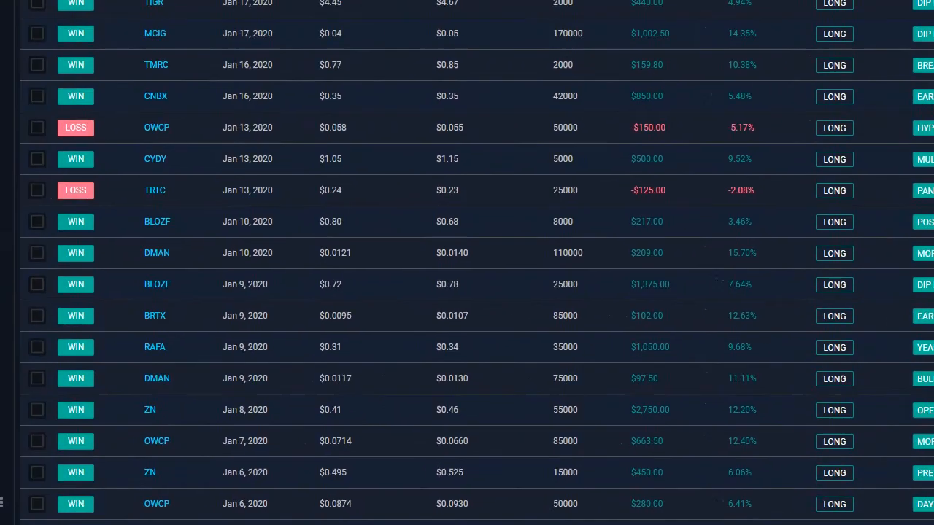
- Save the bottom-right layout with centre charts and a side column of reports
click(15, 502)
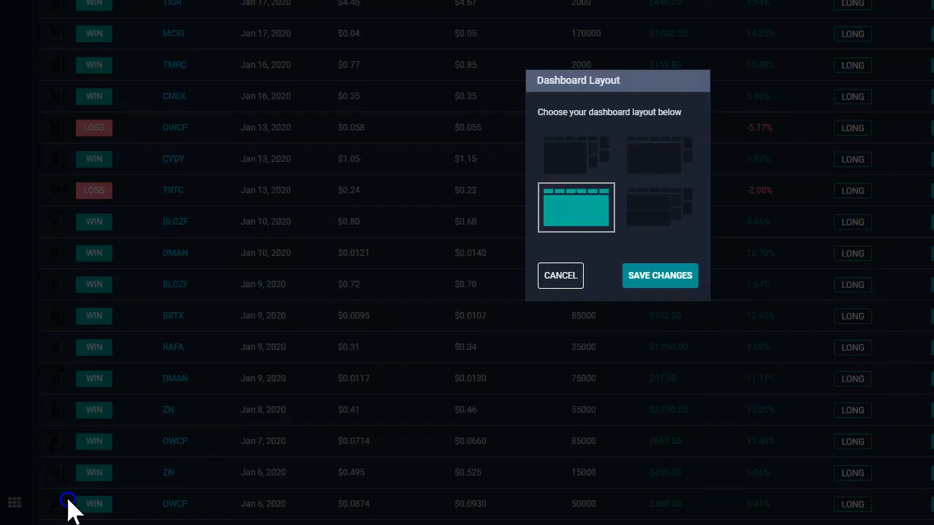
click(660, 207)
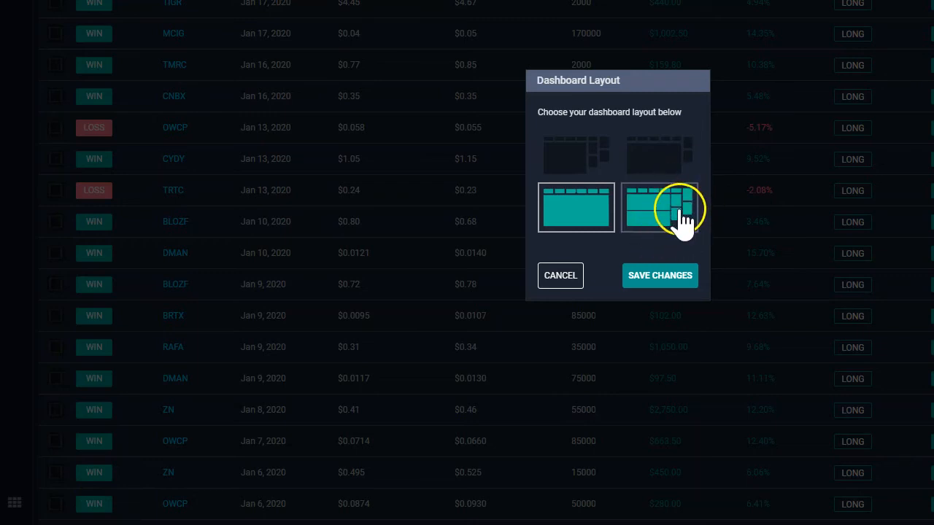
click(659, 207)
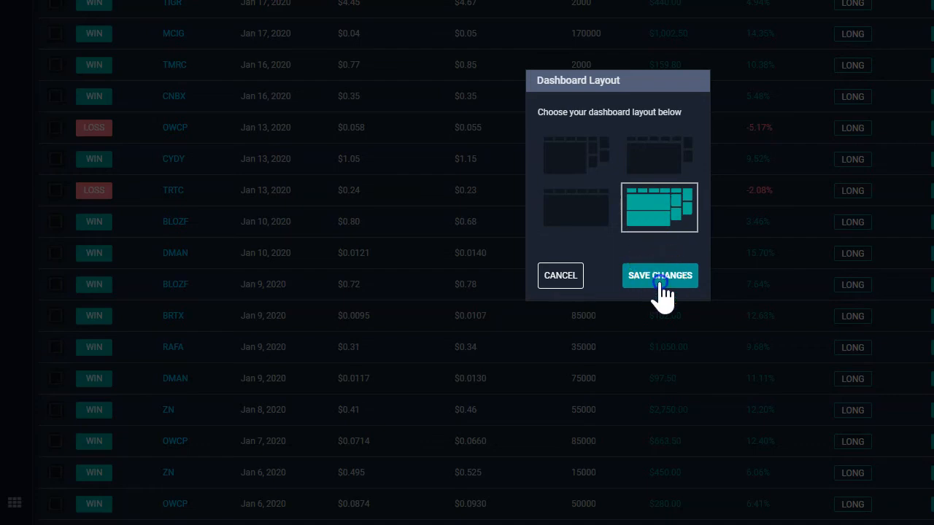
click(660, 275)
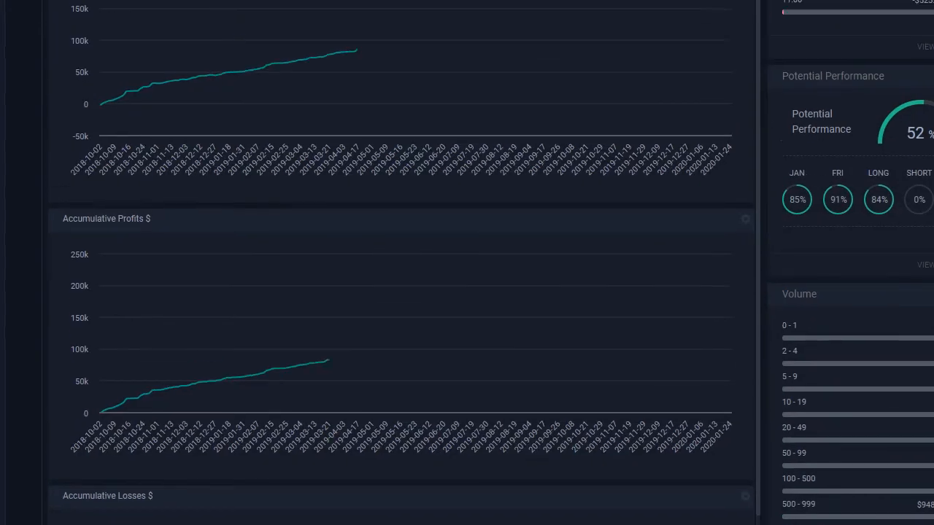
scroll(up, 3)
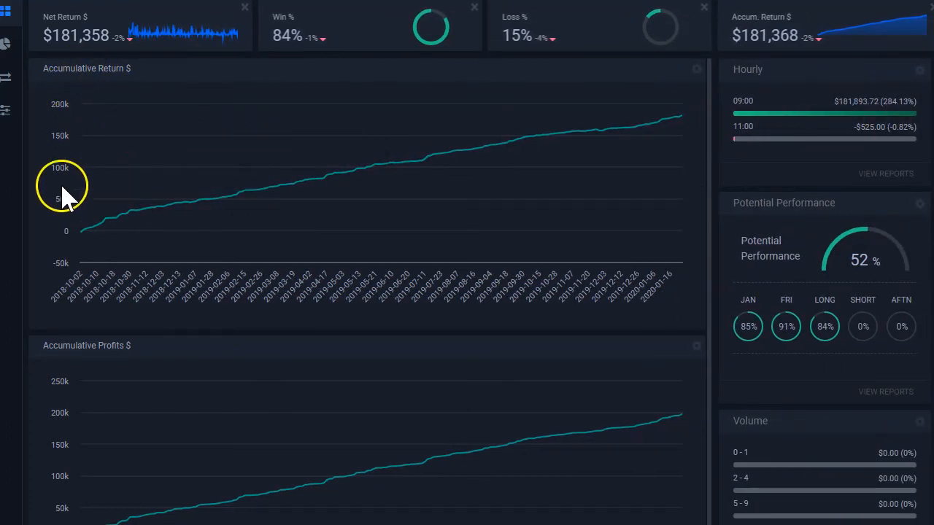
scroll(down, 3)
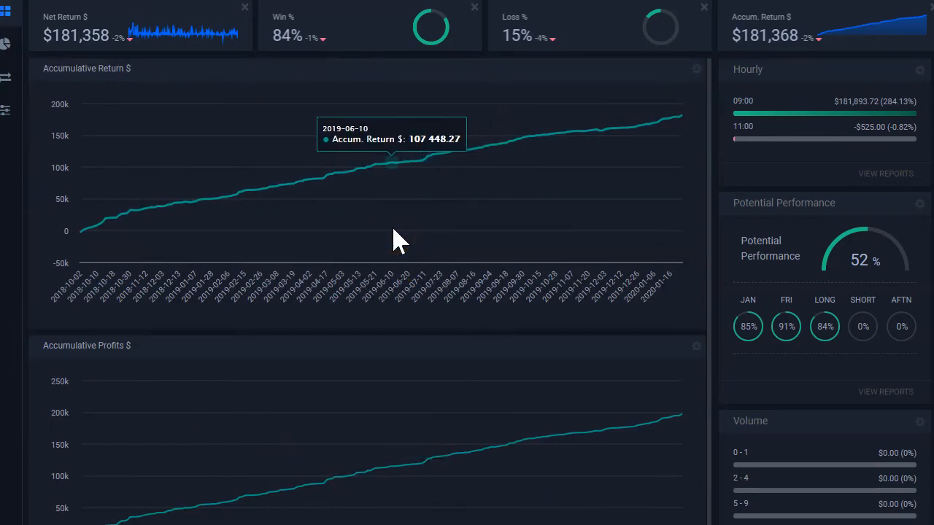
mouse_move(343, 260)
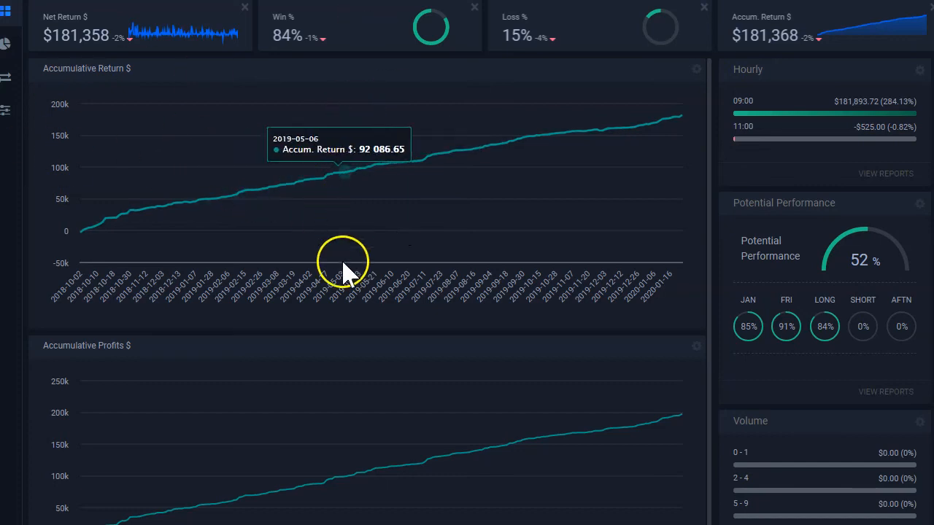
mouse_move(197, 341)
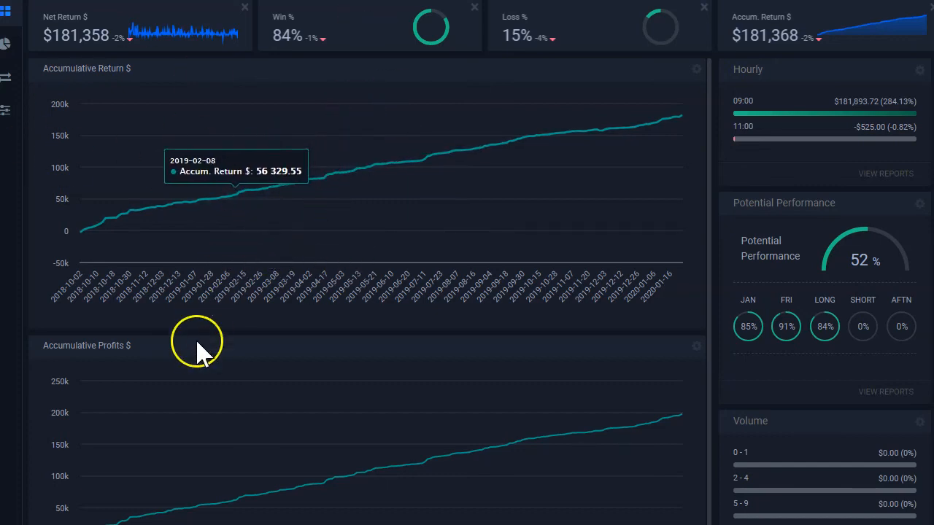
mouse_move(572, 76)
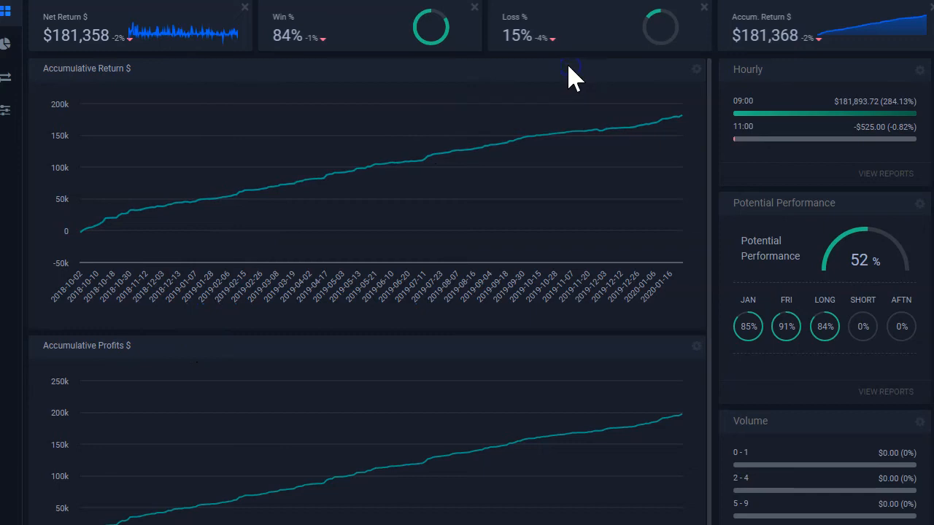
mouse_move(697, 70)
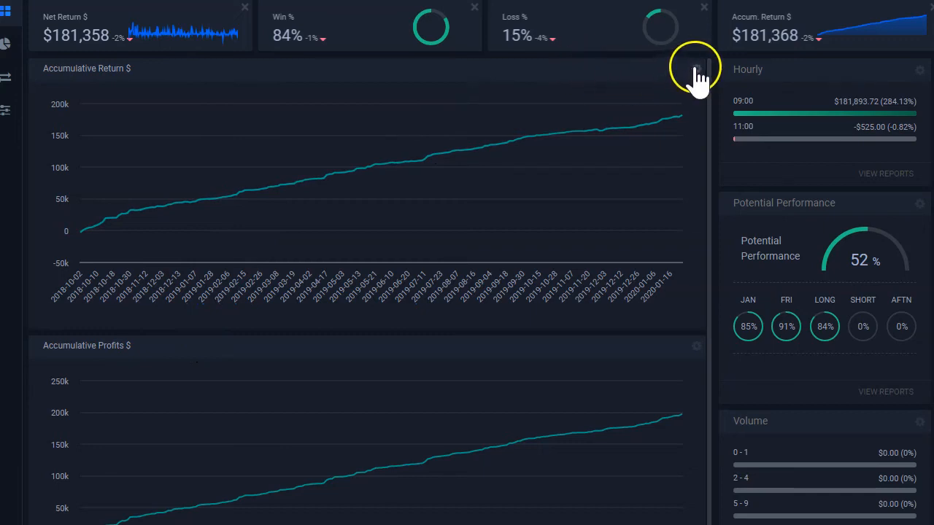
- From the Accumulative Return chart's options, tick Shares in Select Center Widgets and save
click(699, 70)
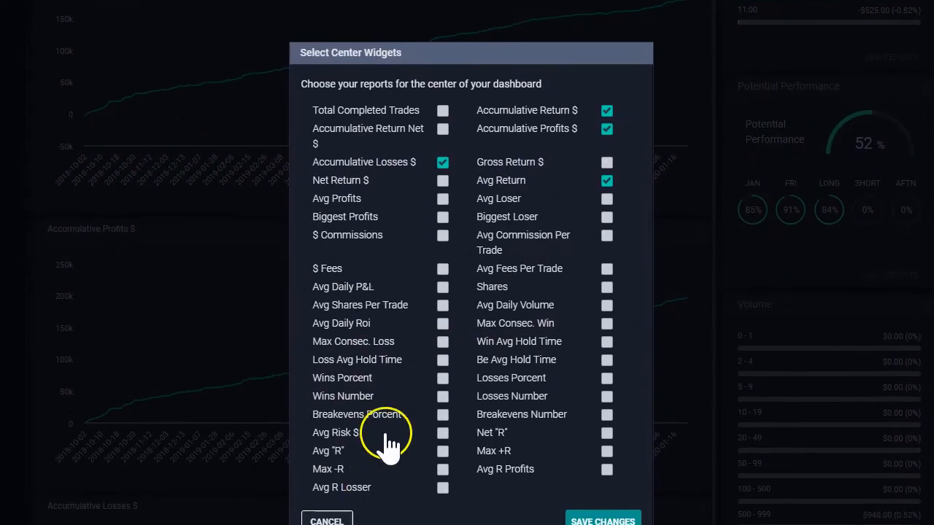
click(444, 162)
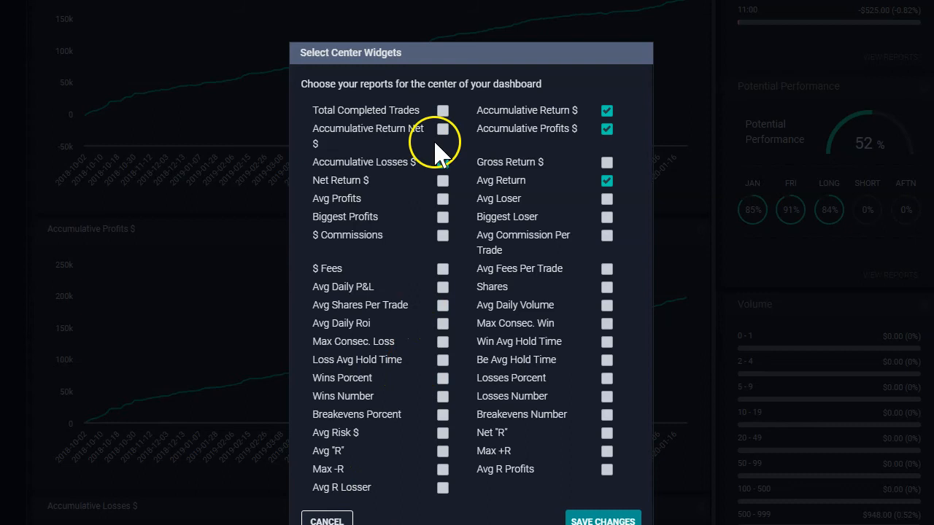
click(443, 162)
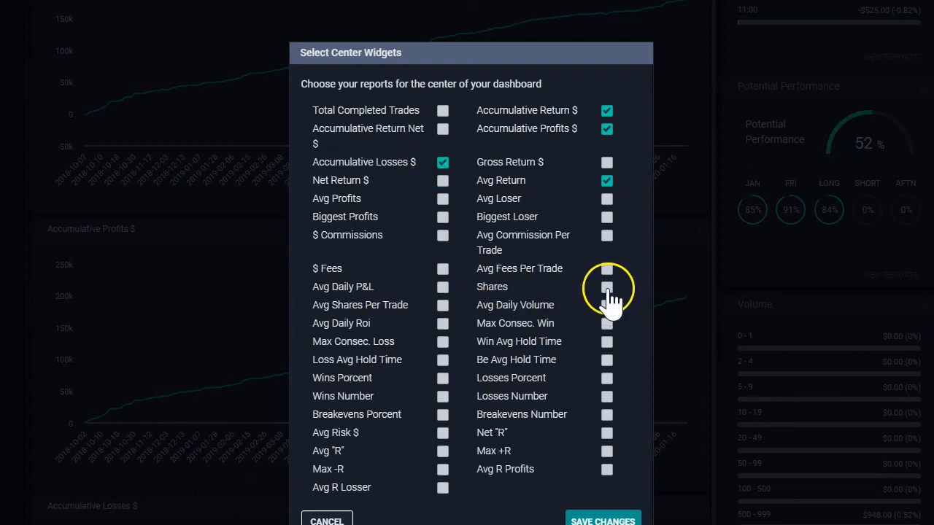
click(607, 286)
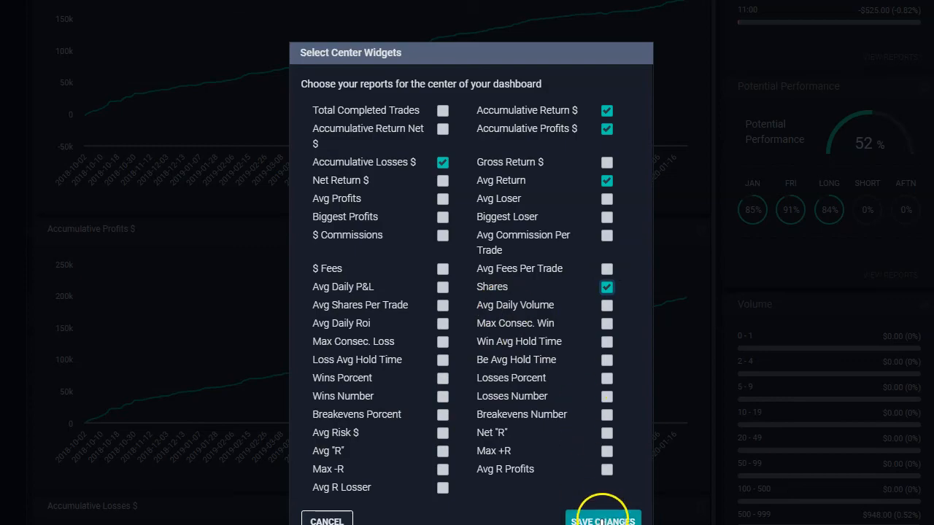
click(602, 519)
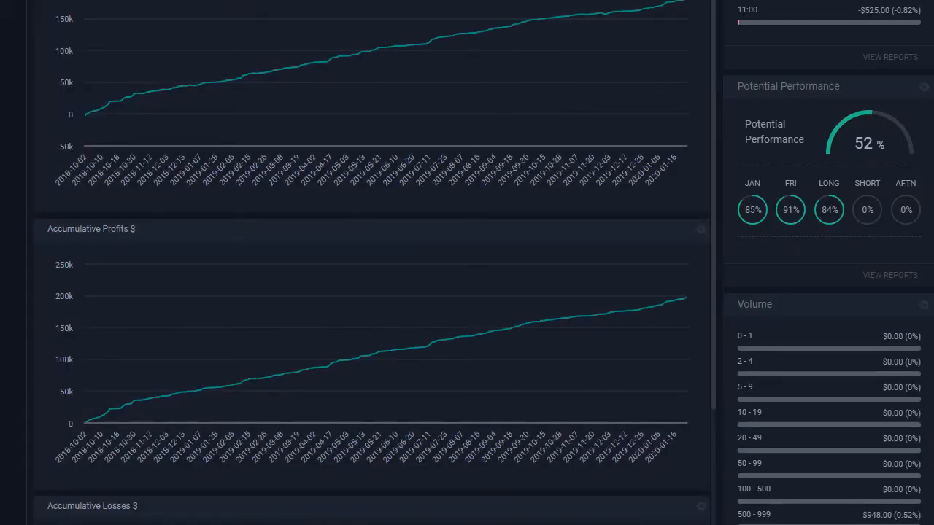
scroll(down, 3)
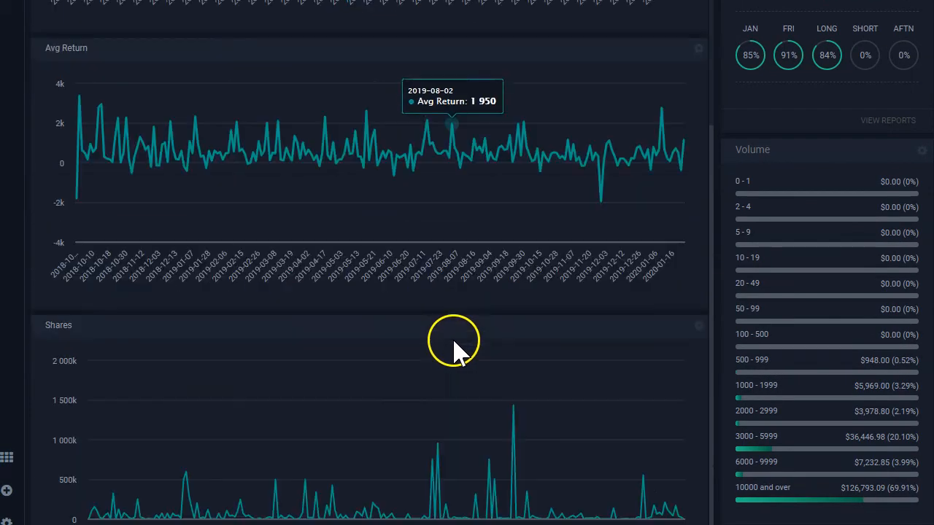
mouse_move(134, 513)
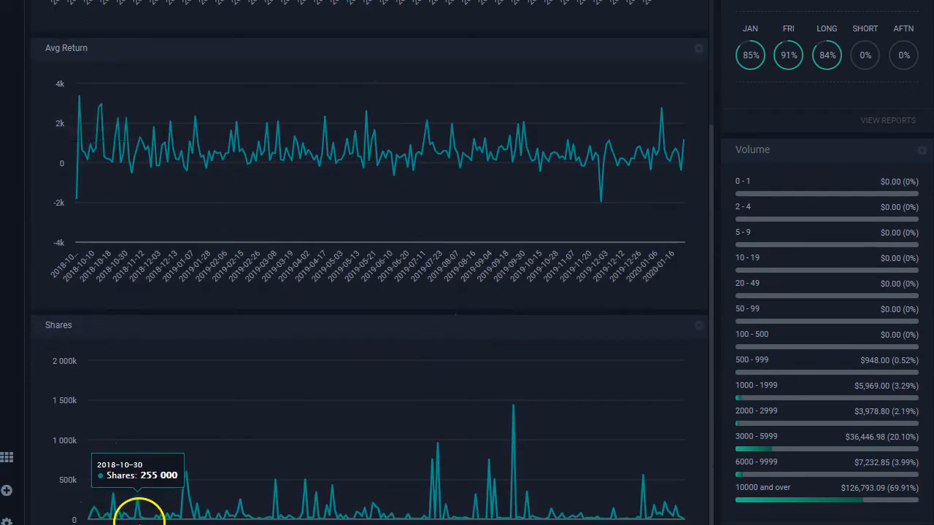
scroll(down, 3)
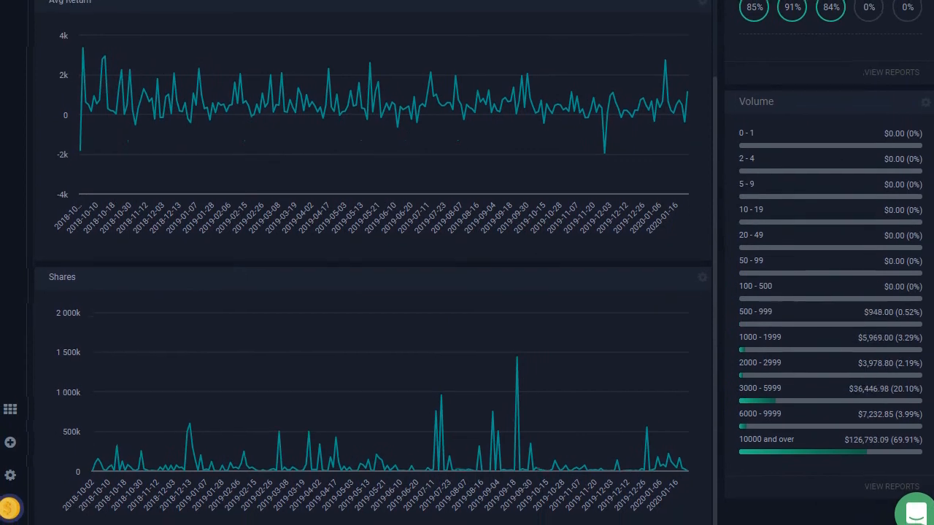
mouse_move(516, 467)
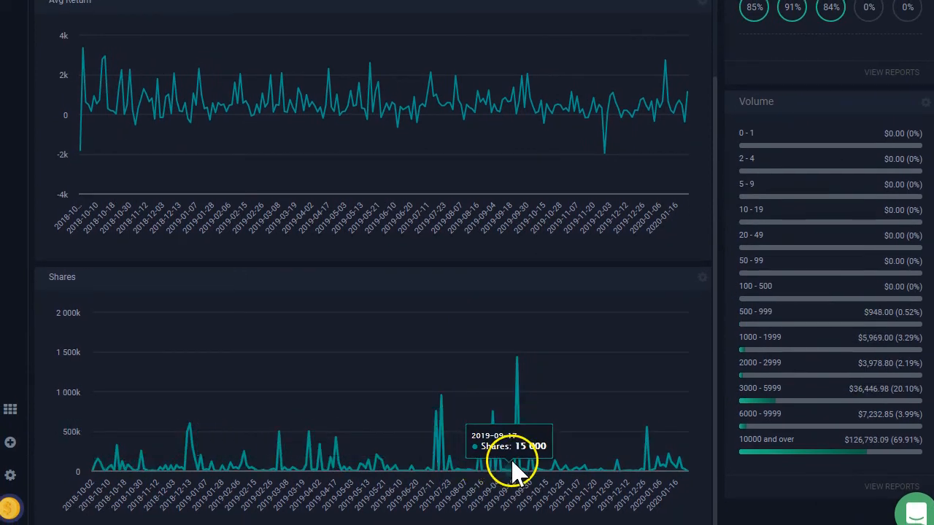
mouse_move(520, 493)
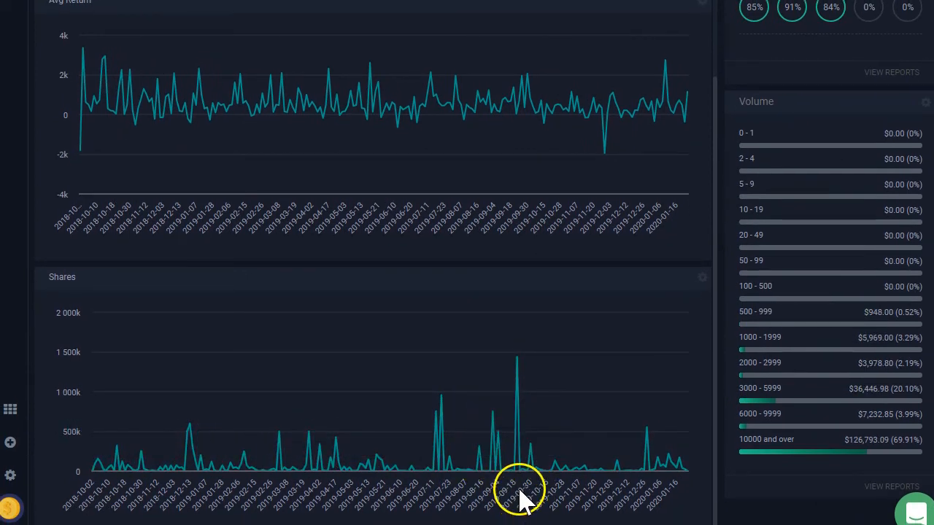
mouse_move(518, 460)
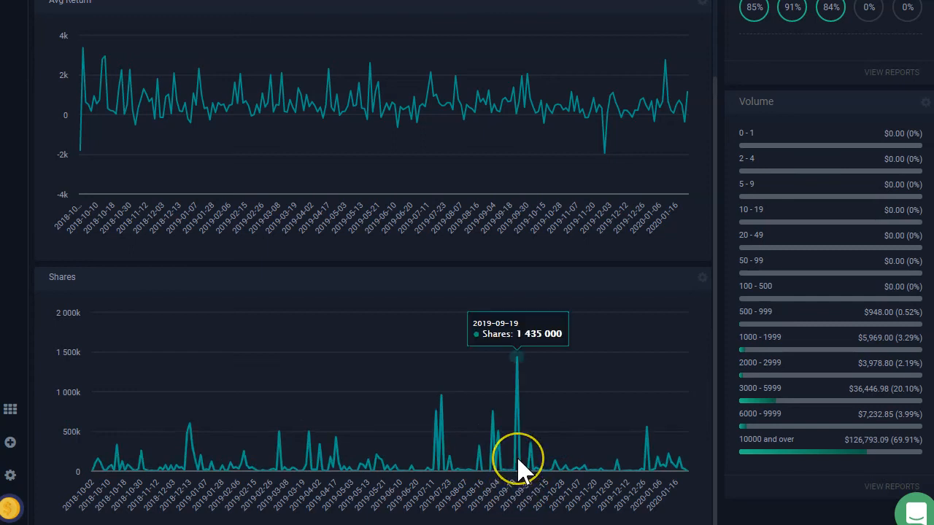
mouse_move(143, 441)
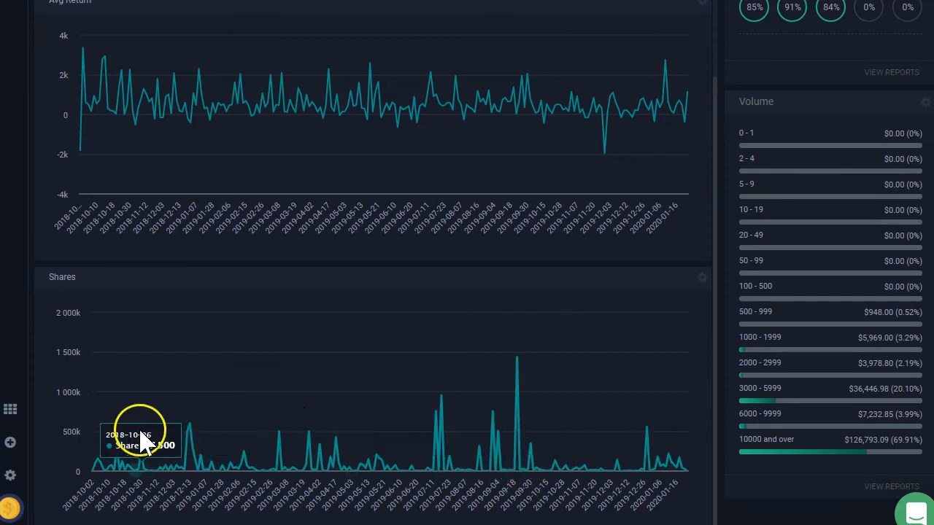
mouse_move(599, 451)
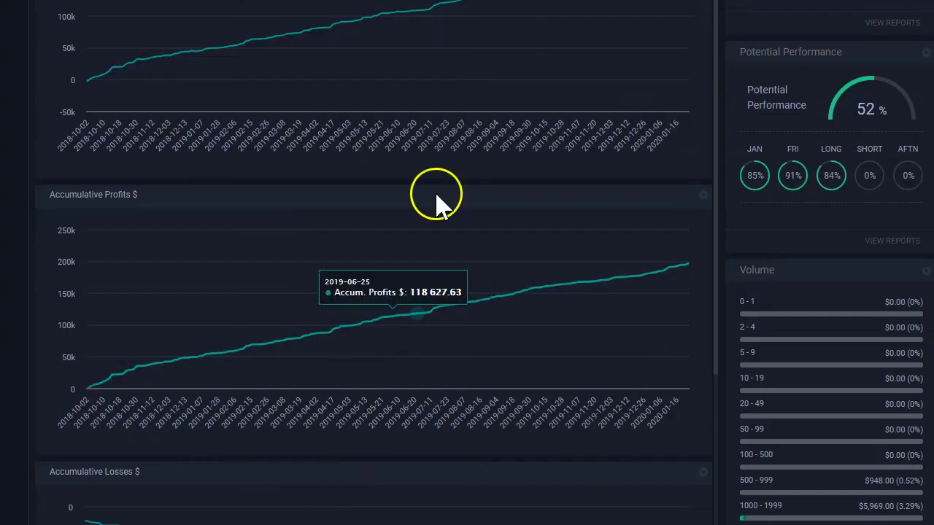
mouse_move(307, 14)
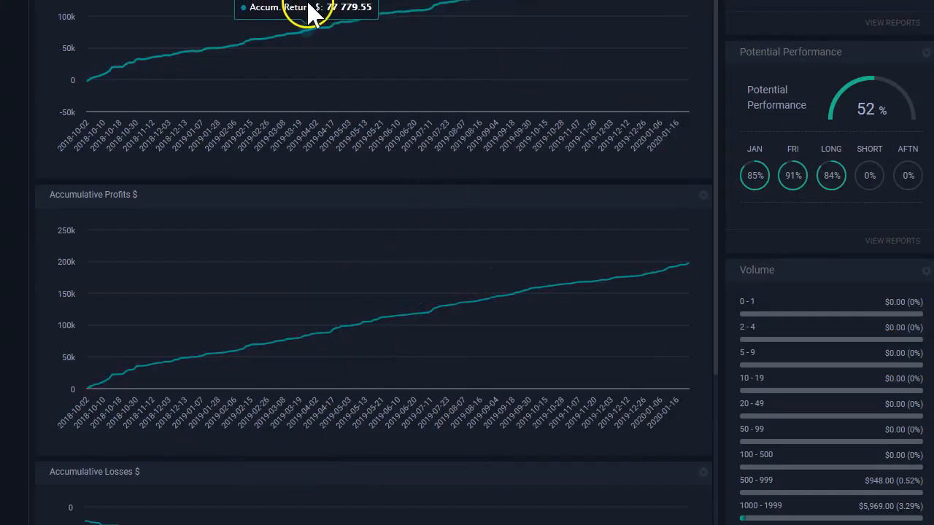
scroll(up, 3)
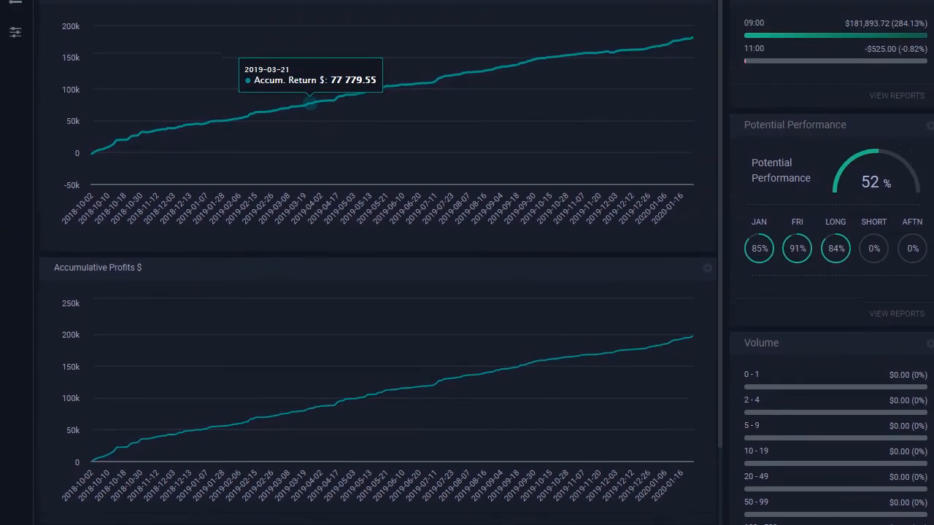
scroll(up, 3)
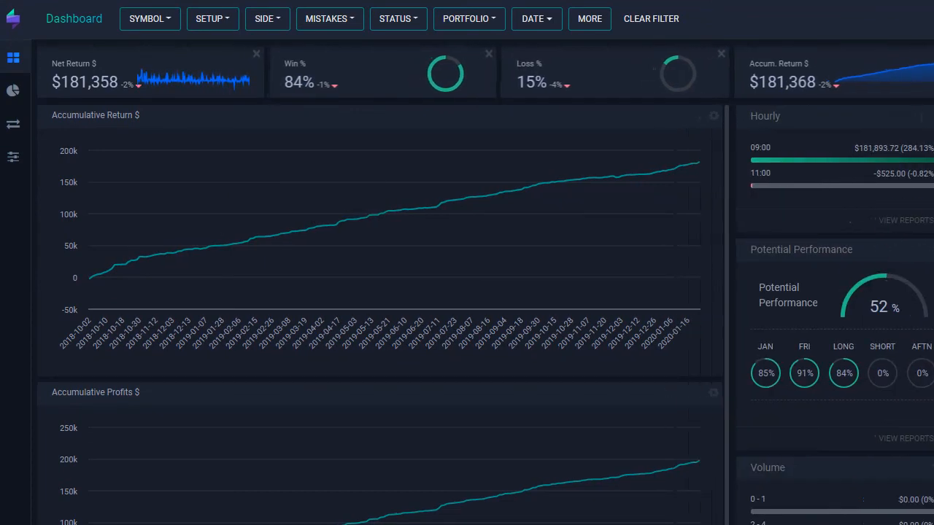
scroll(right, 3)
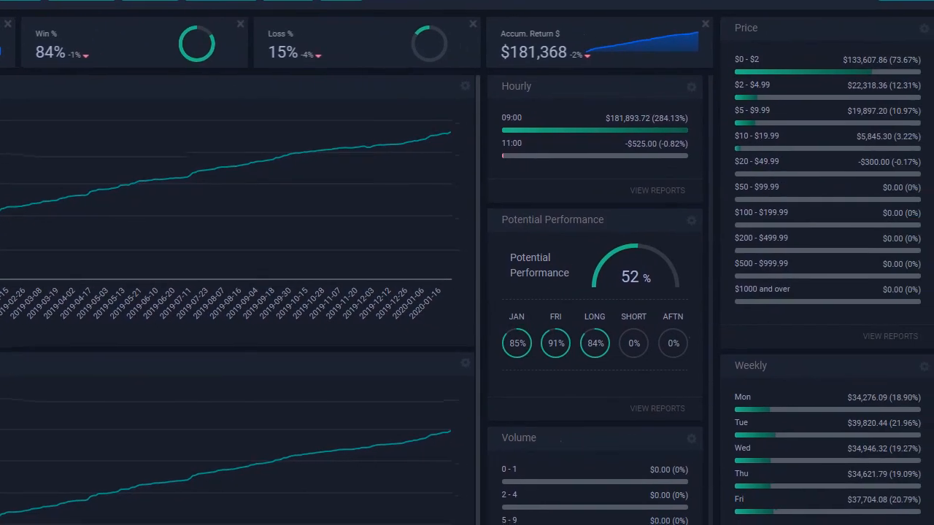
mouse_move(689, 441)
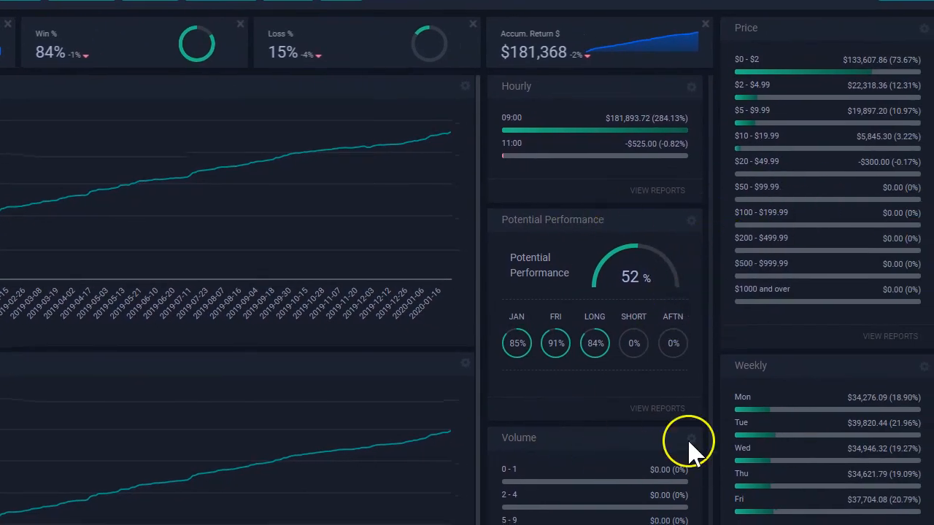
click(691, 438)
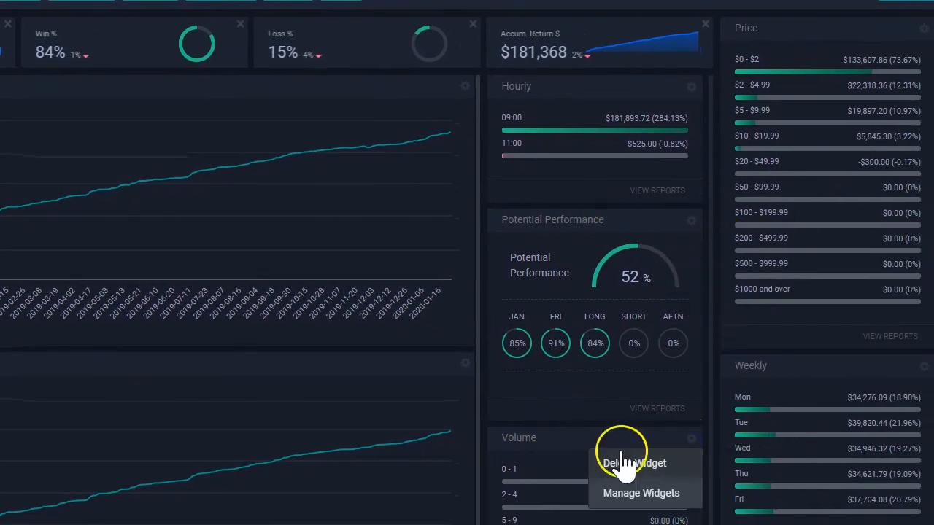
click(641, 493)
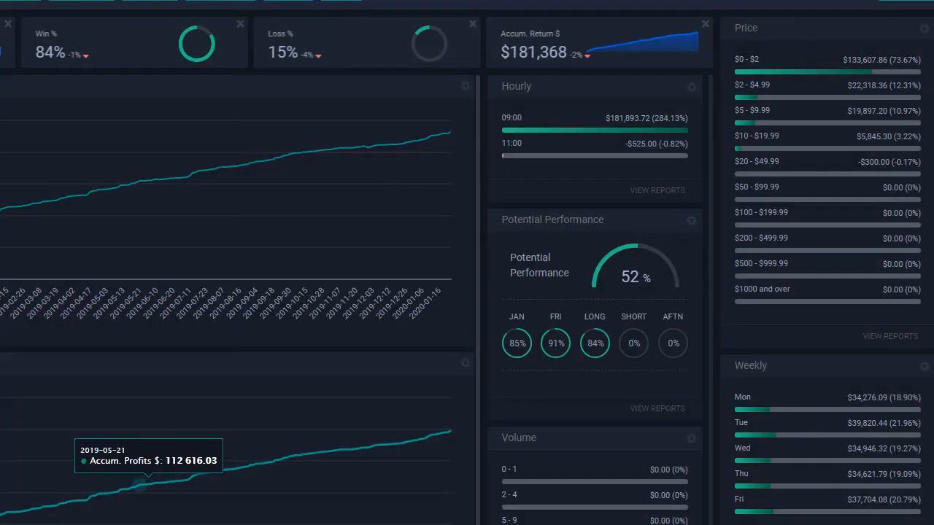
scroll(down, 3)
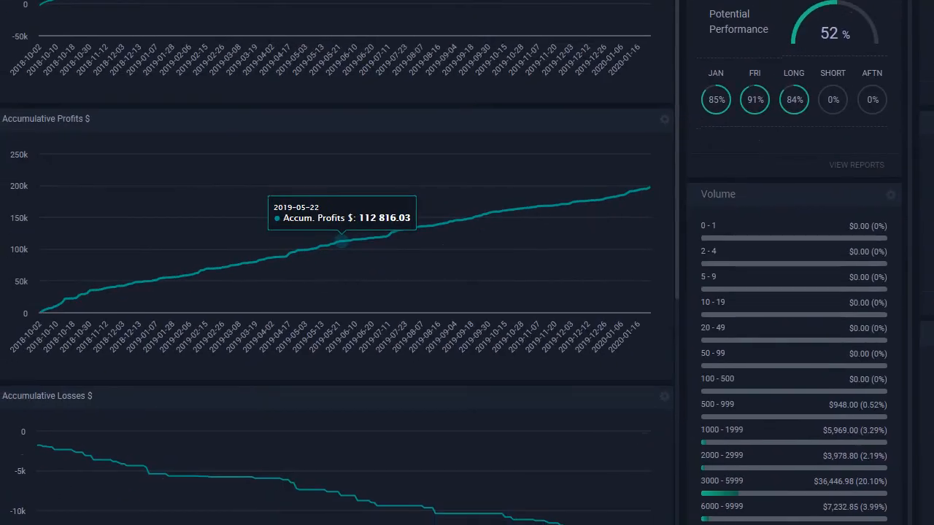
- Save the trades-table-plus-column layout beside Hourly, Potential Performance and Volume
click(15, 496)
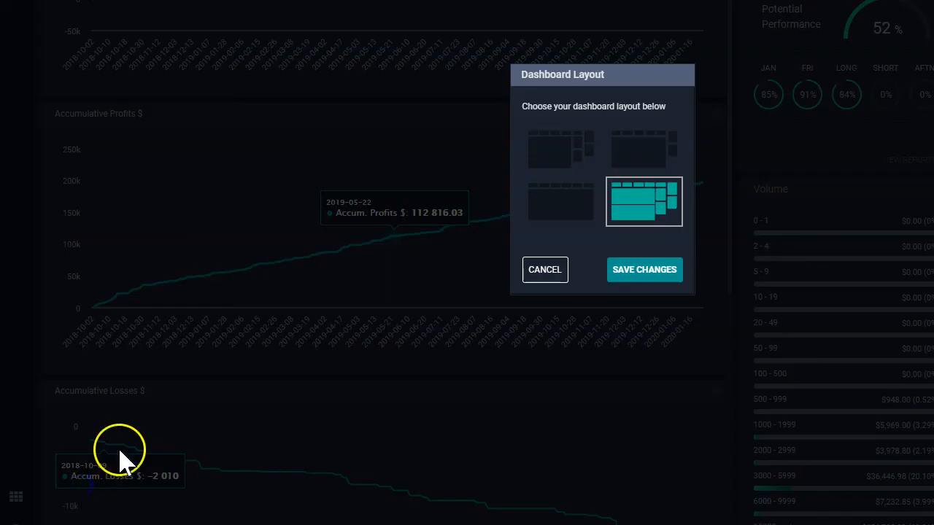
click(644, 269)
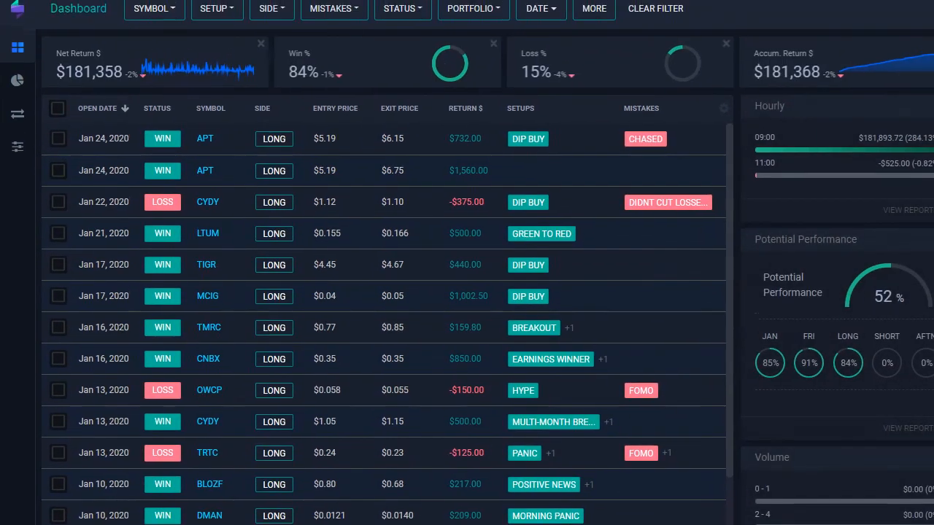